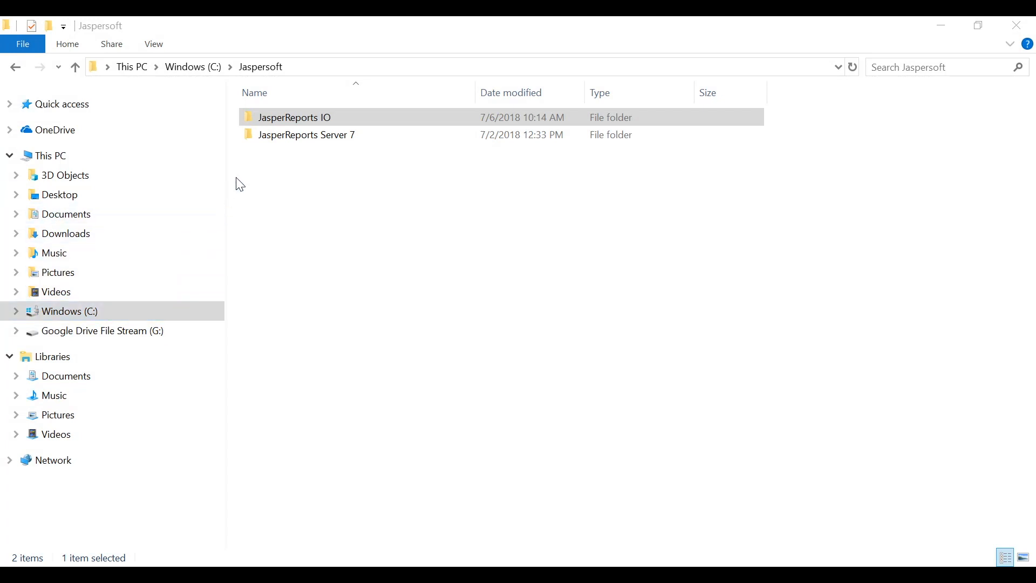
mouse_move(274, 100)
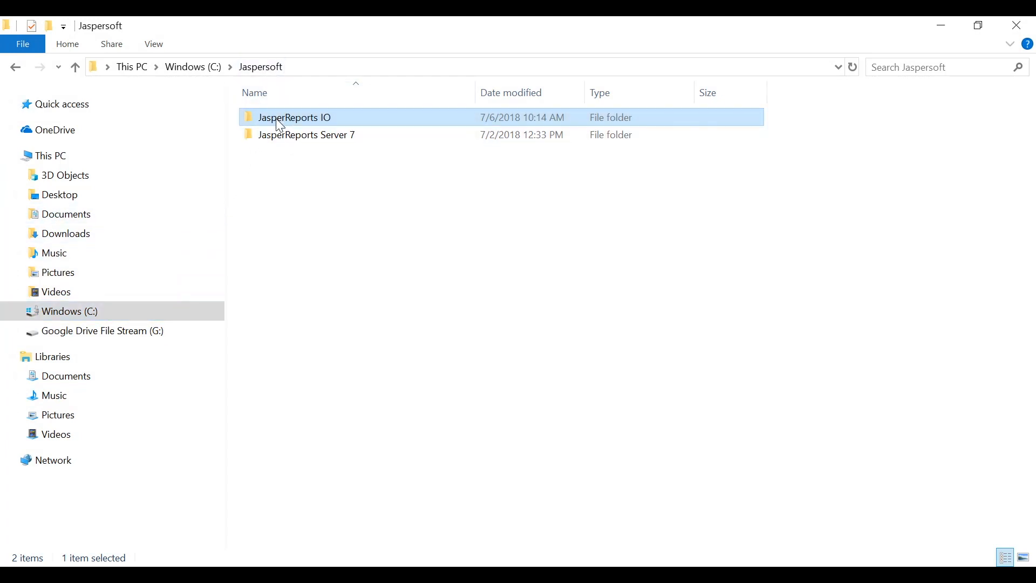
Step: Browse into the JasperReports IO folder and highlight its jre, jrio and repository subfolders
double_click(295, 117)
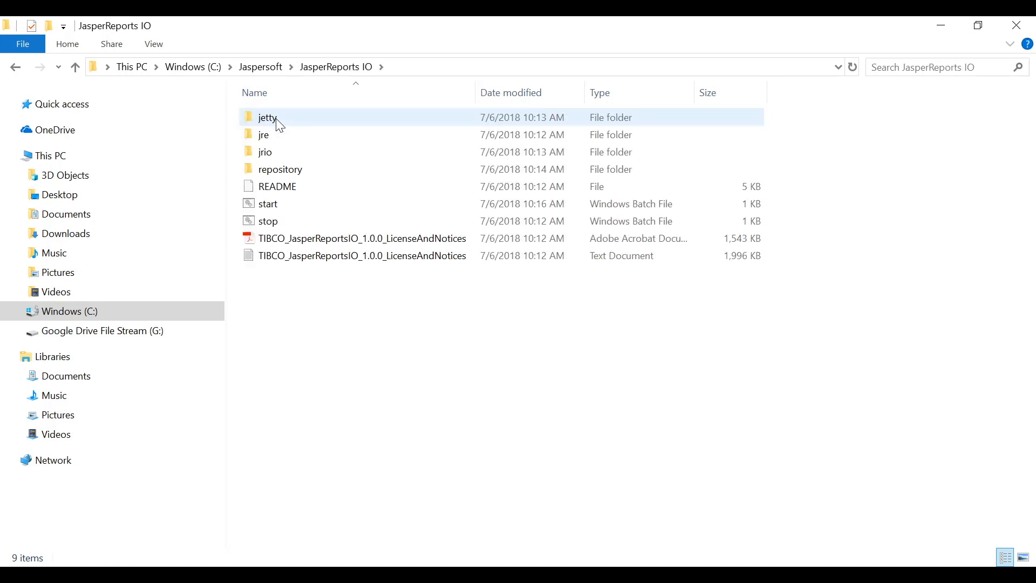
mouse_move(277, 128)
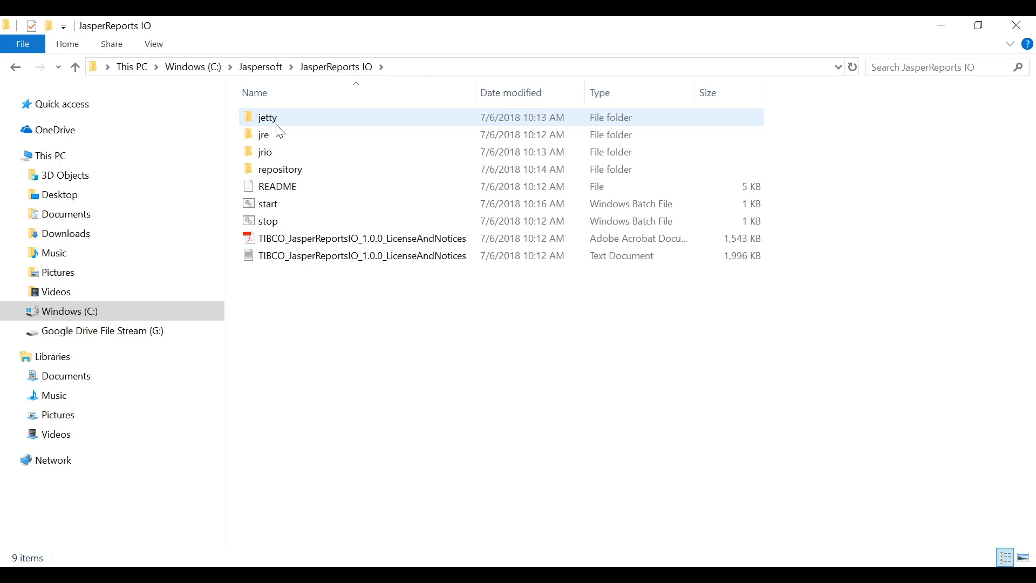
left_click(264, 135)
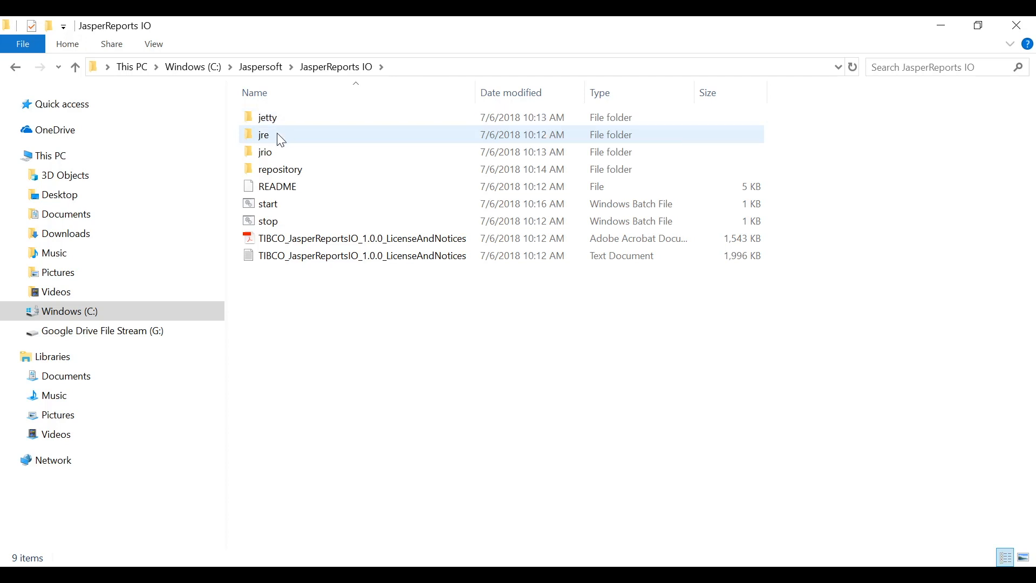
left_click(265, 151)
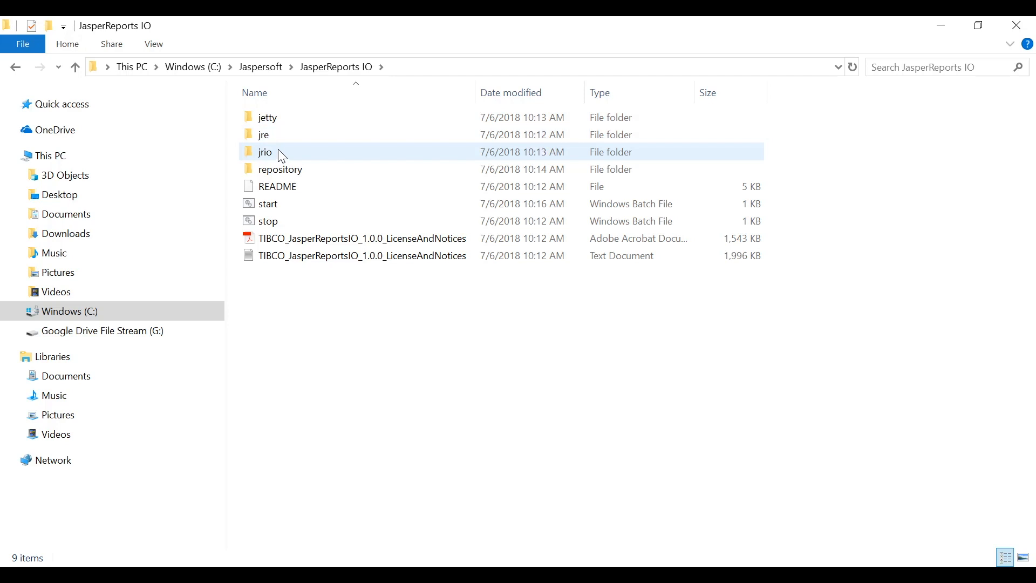
left_click(279, 168)
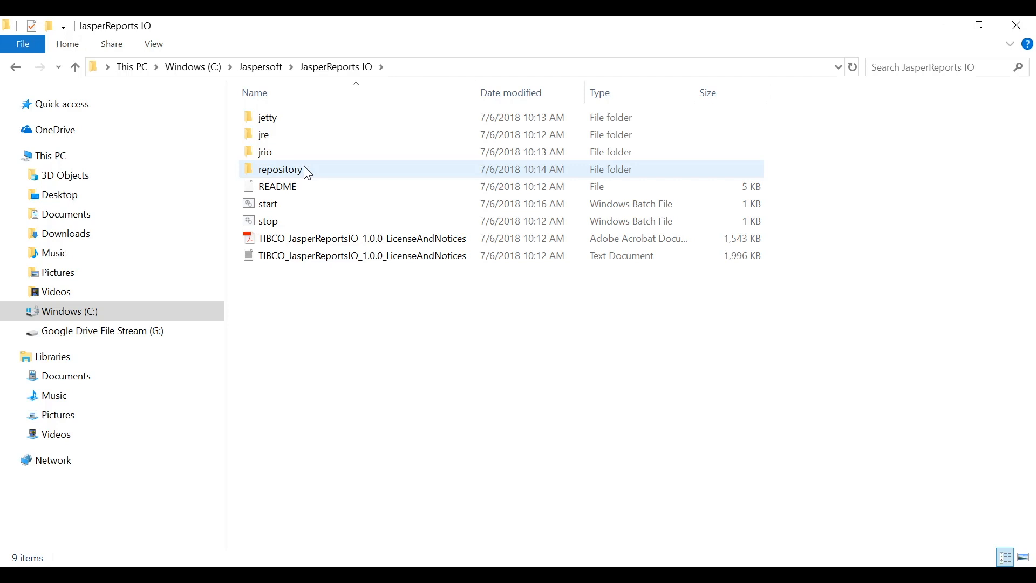
mouse_move(280, 207)
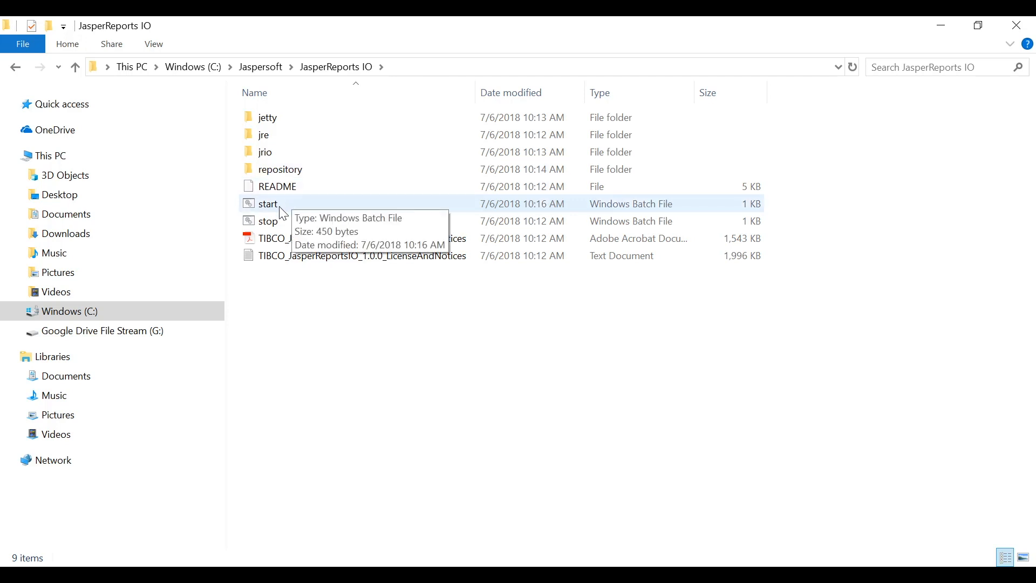
Step: Launch the server with start.bat and move its console window out of view
double_click(268, 204)
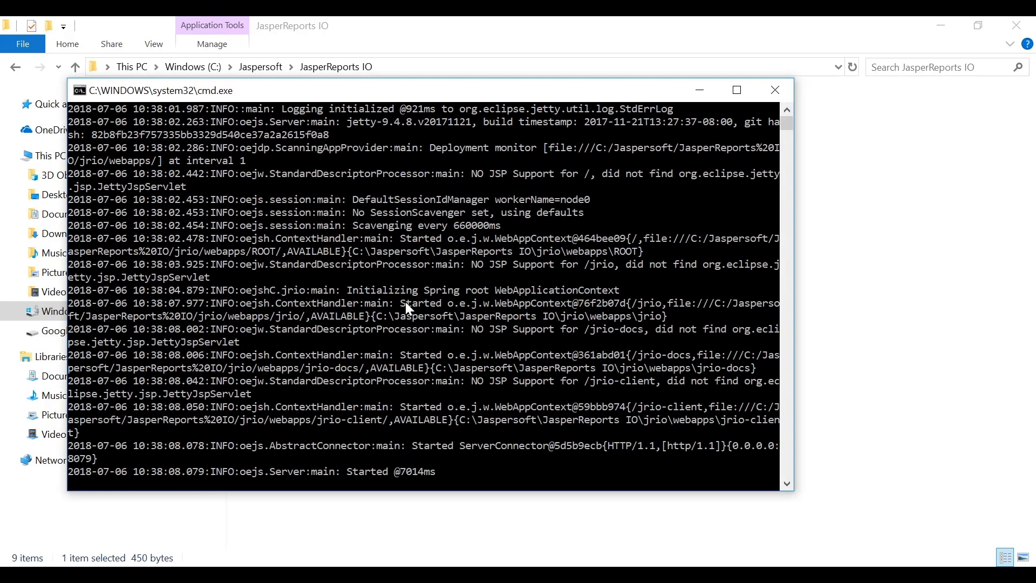
left_click(774, 90)
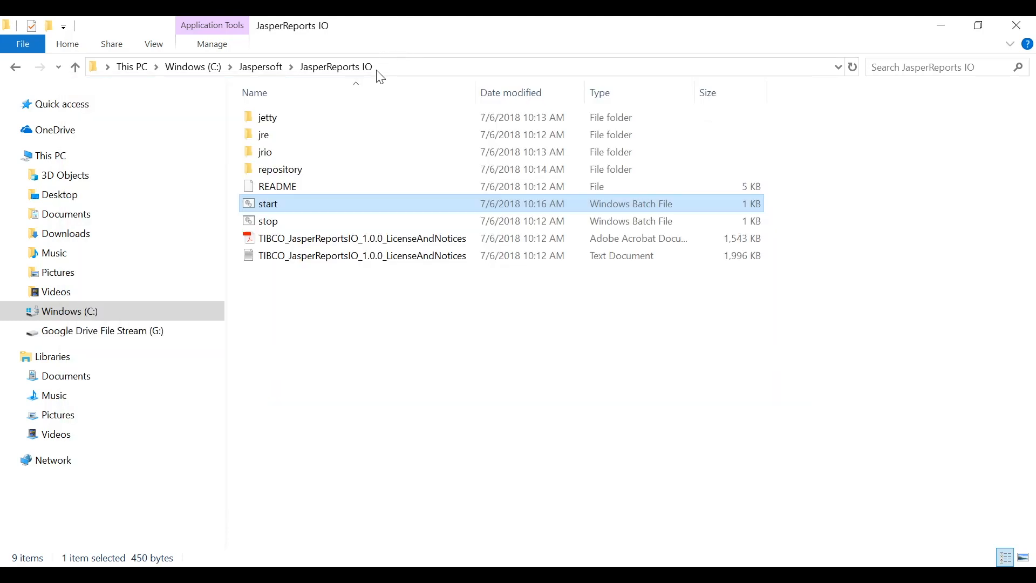
Step: Navigate through repository and samples into the reports folder of JRXML files
double_click(280, 168)
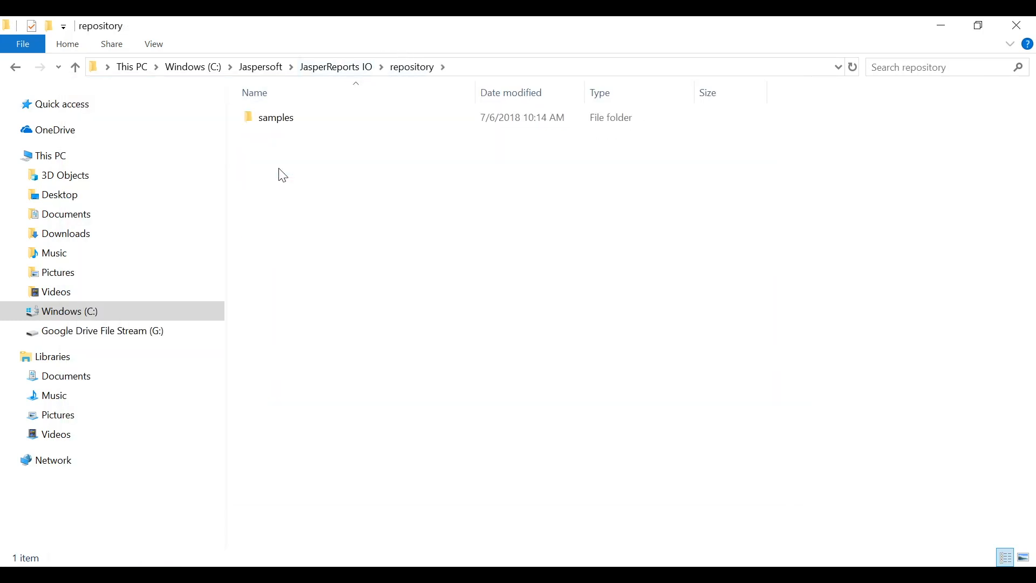
double_click(276, 117)
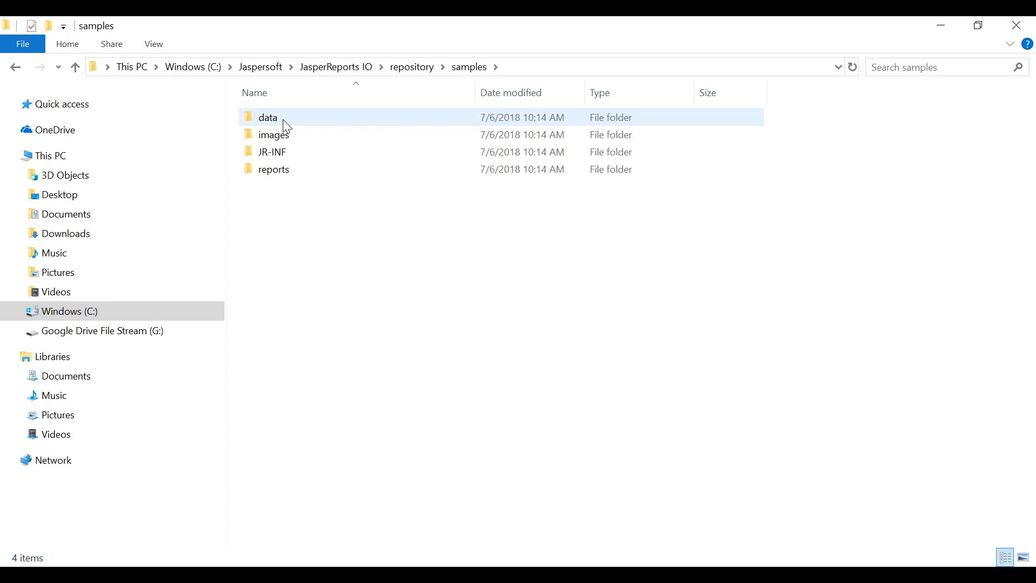
mouse_move(290, 133)
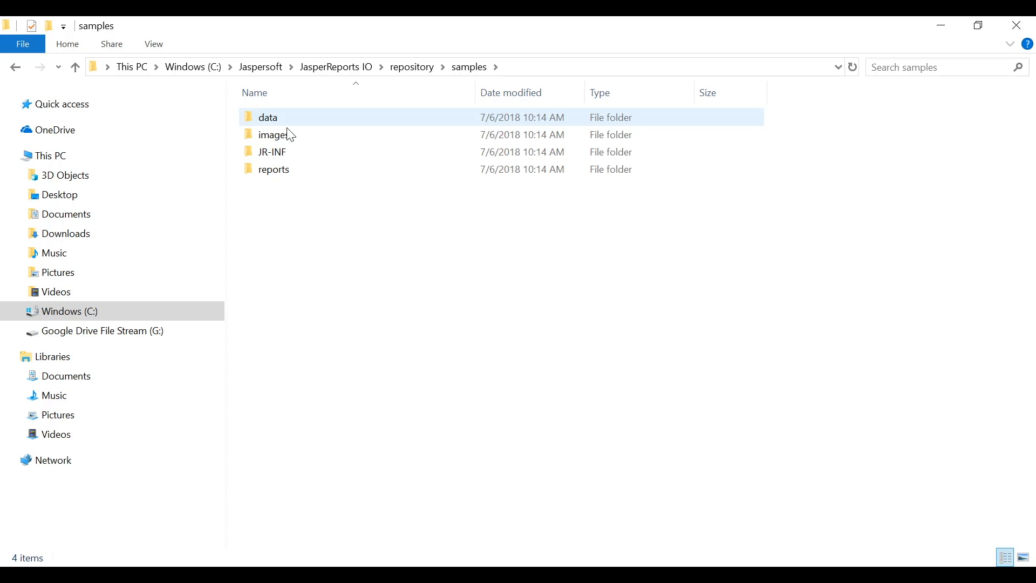
left_click(273, 134)
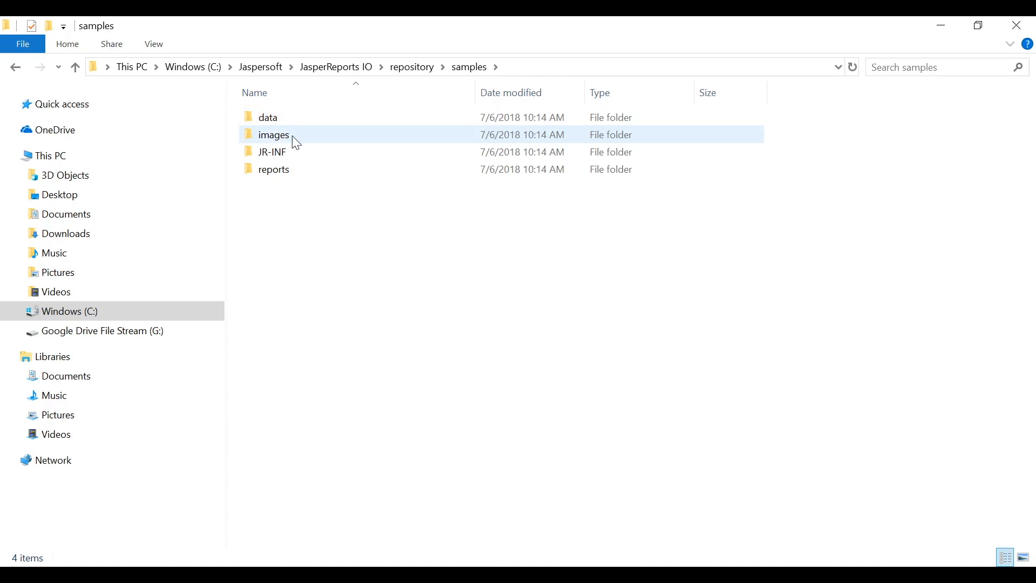
left_click(272, 151)
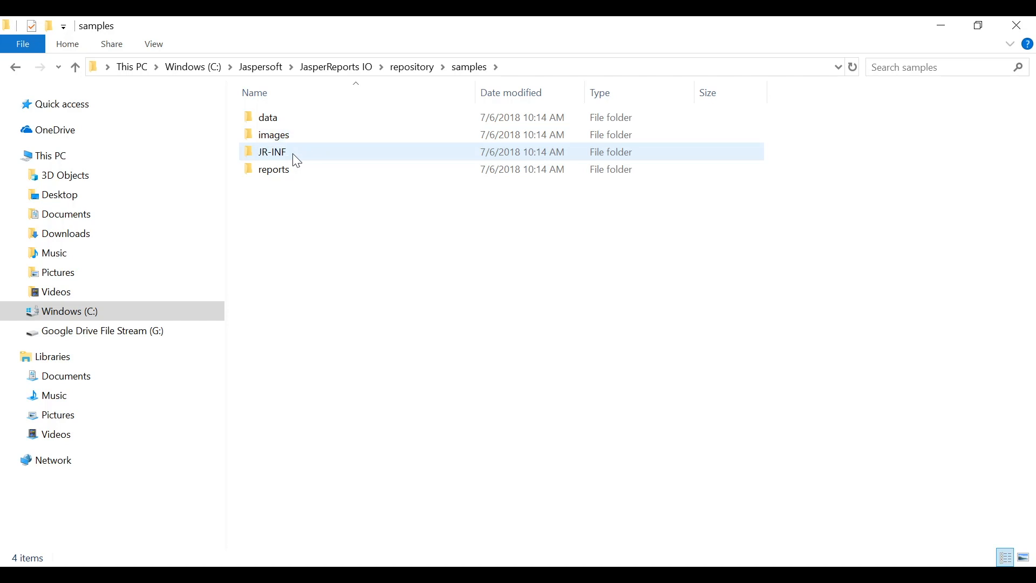
left_click(273, 169)
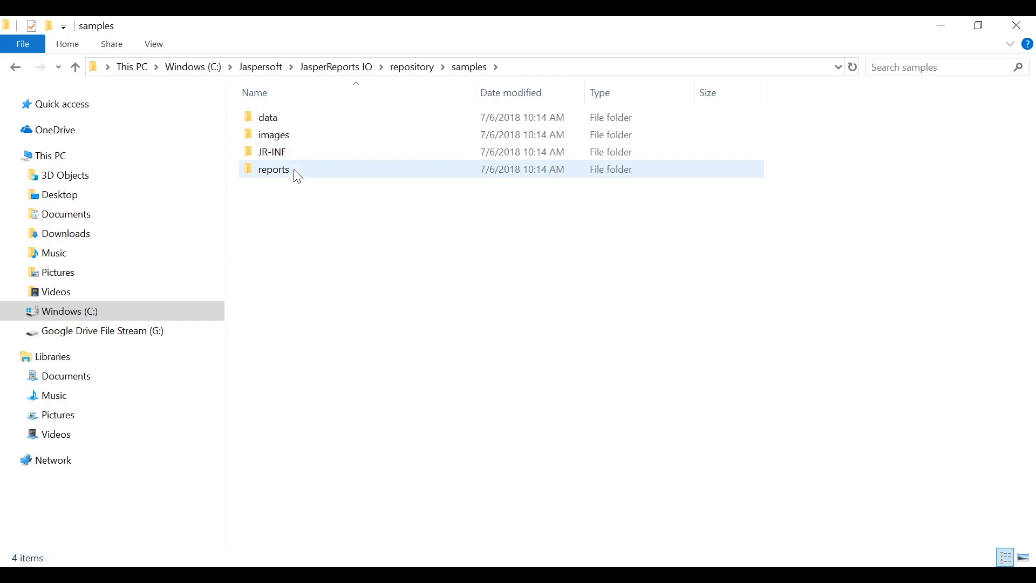
double_click(273, 168)
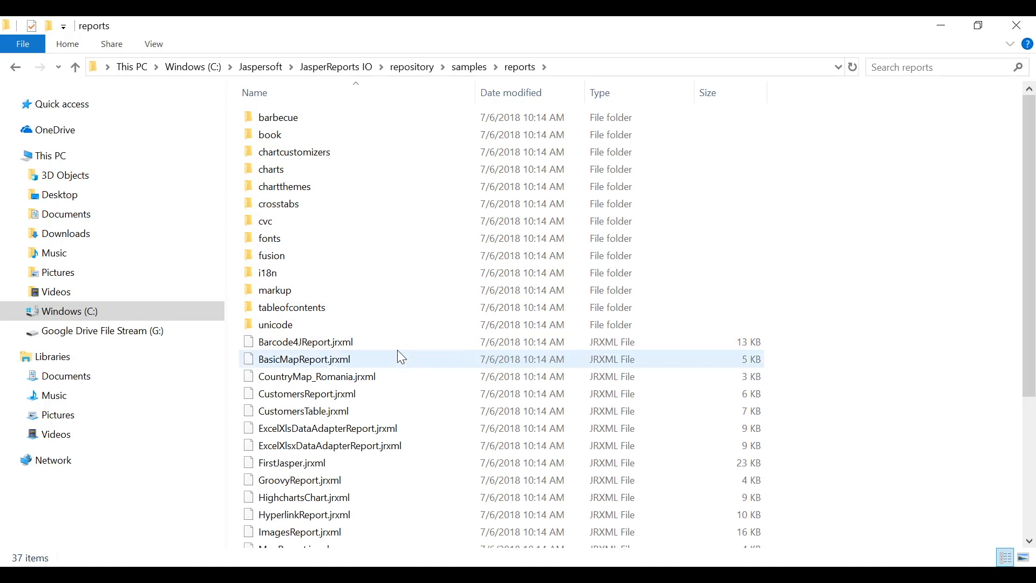
Step: Bring up the demo app at localhost:8079/jrio-docs and highlight the host name in the address
left_click(265, 221)
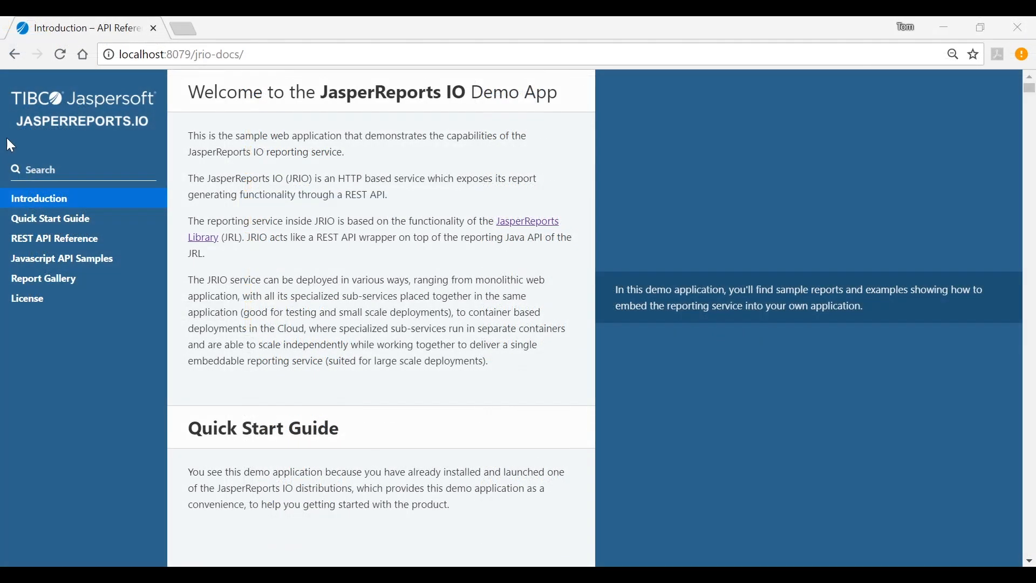
mouse_move(81, 118)
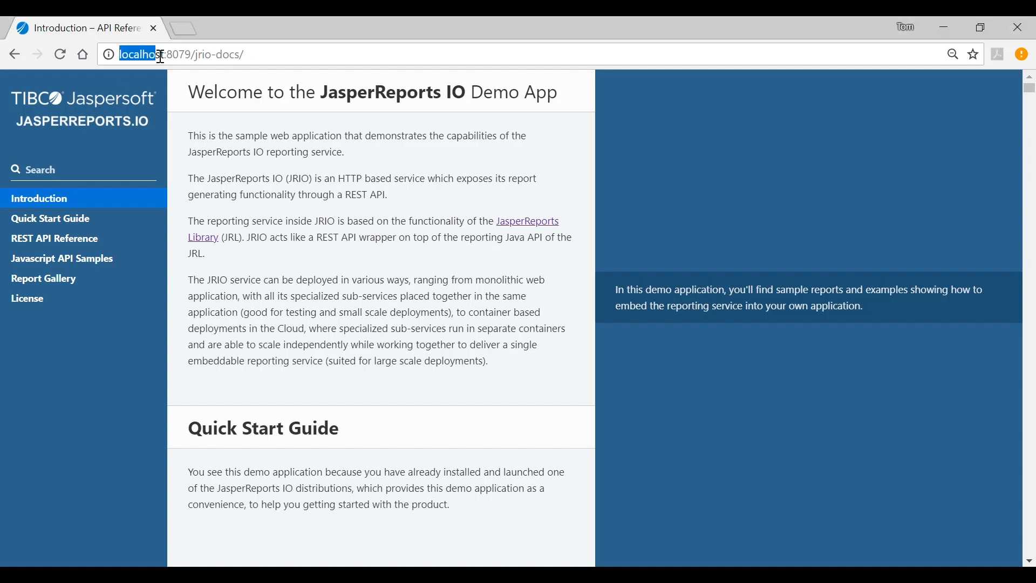
double_click(153, 54)
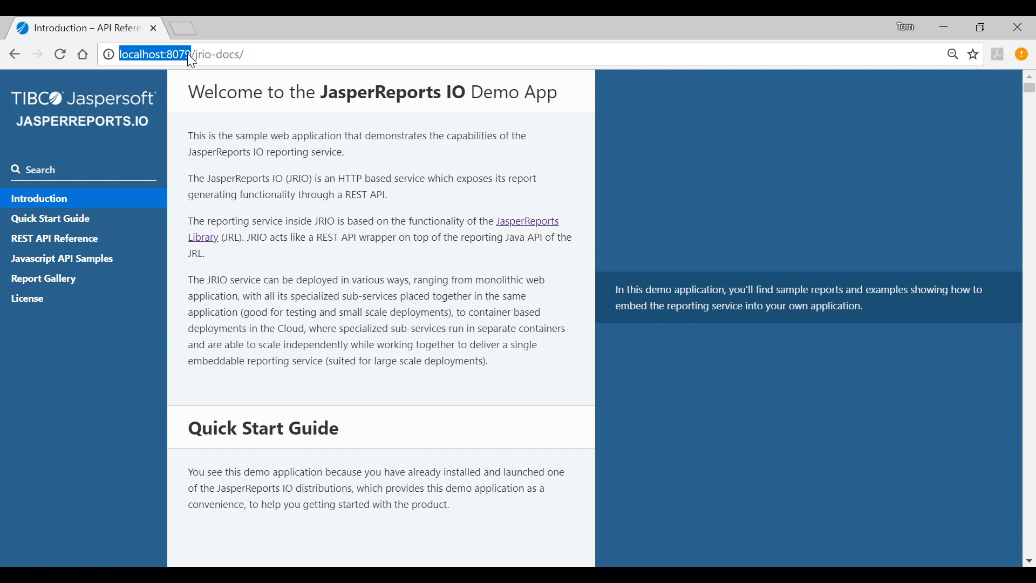
mouse_move(71, 208)
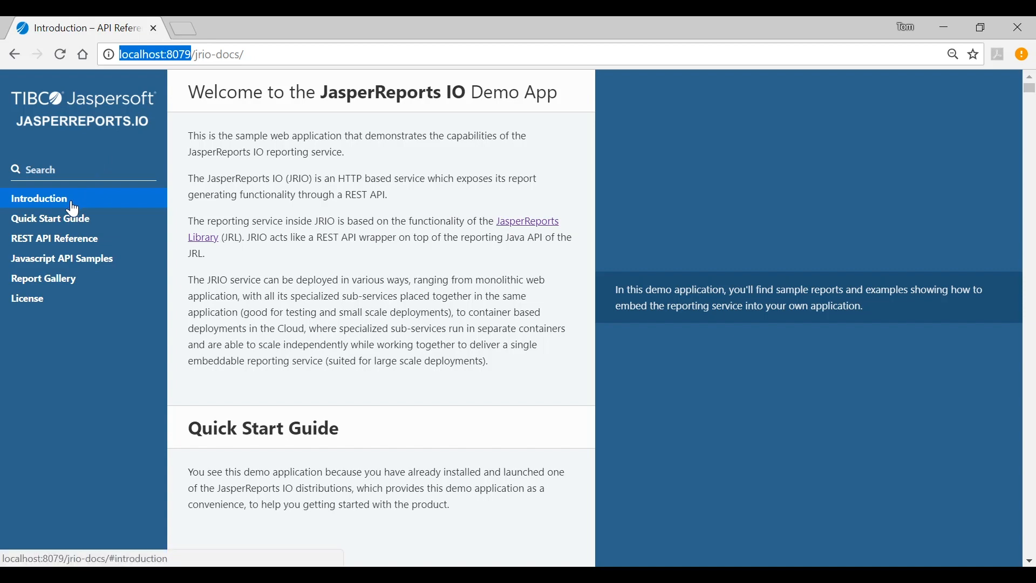
Step: Navigate the Report Gallery sidebar to the Tables section with its three sample reports
left_click(43, 277)
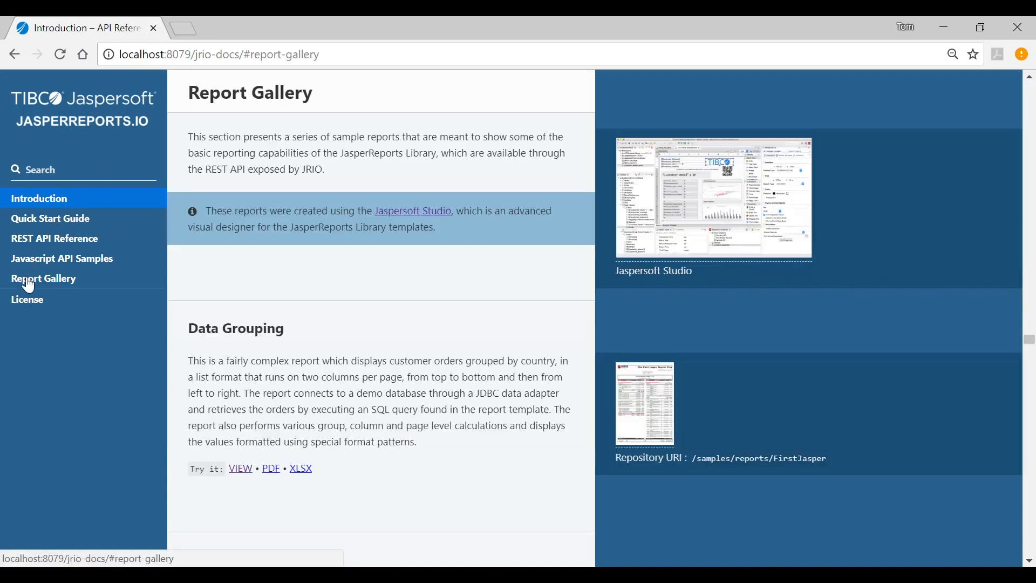
left_click(44, 278)
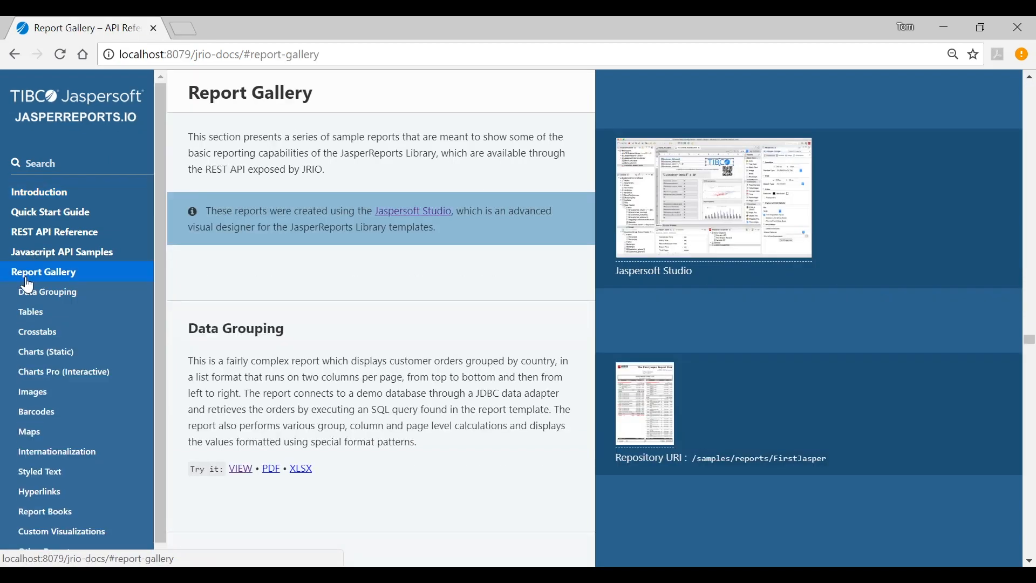
mouse_move(30, 311)
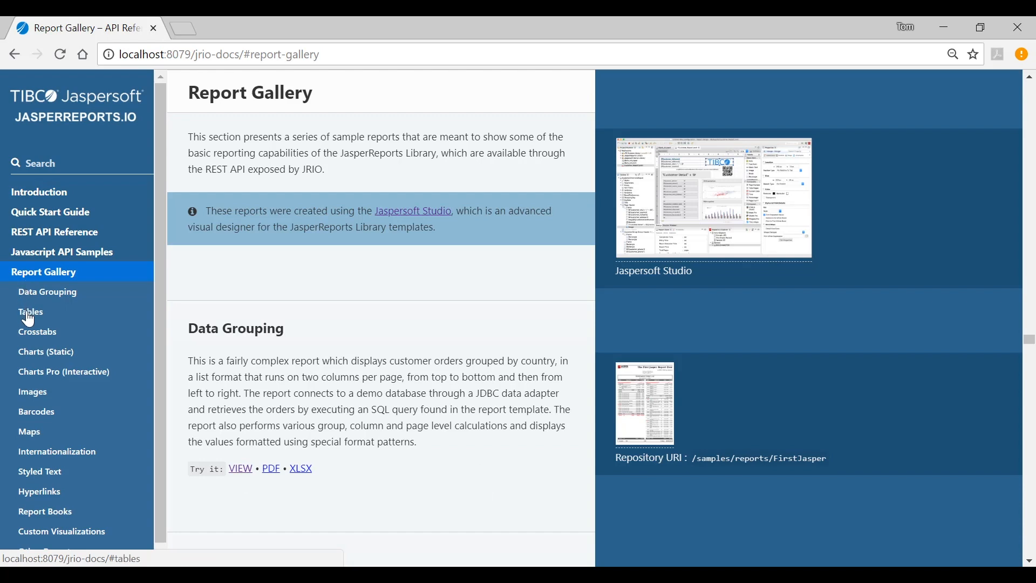
left_click(30, 311)
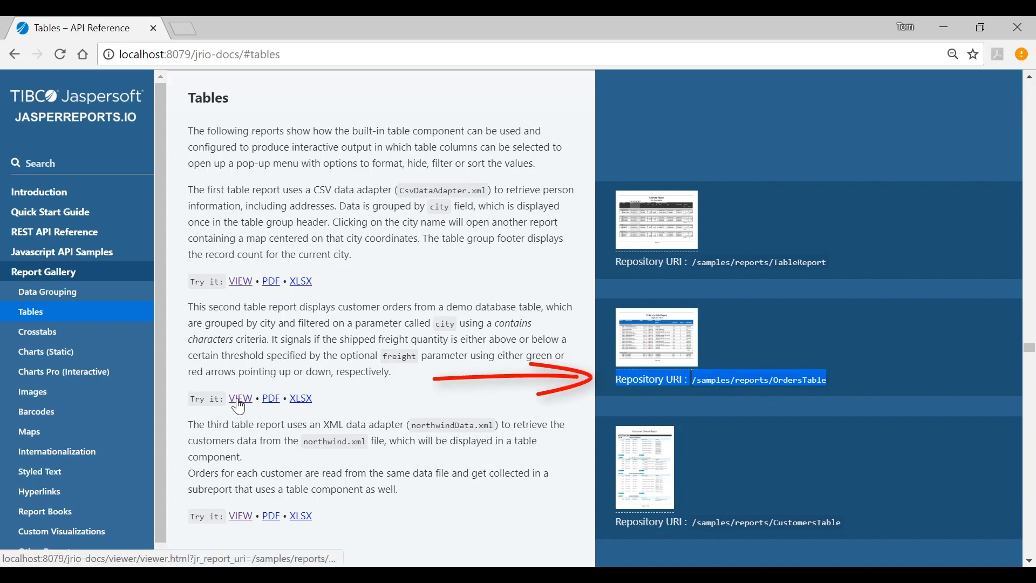
Step: View the Orders by City Report, page through it, and sort rows by Customer Name ascending
left_click(240, 397)
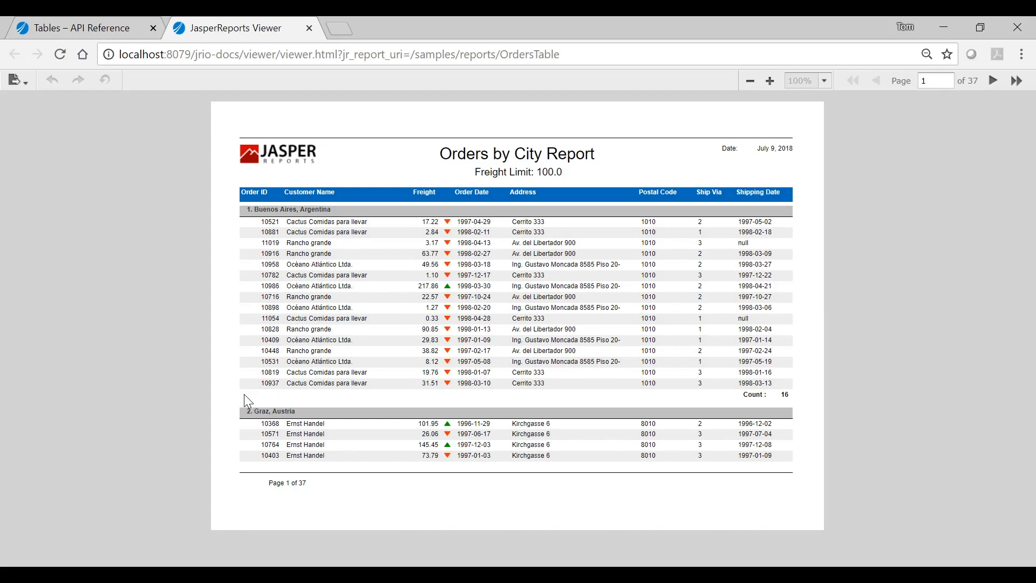
mouse_move(737, 250)
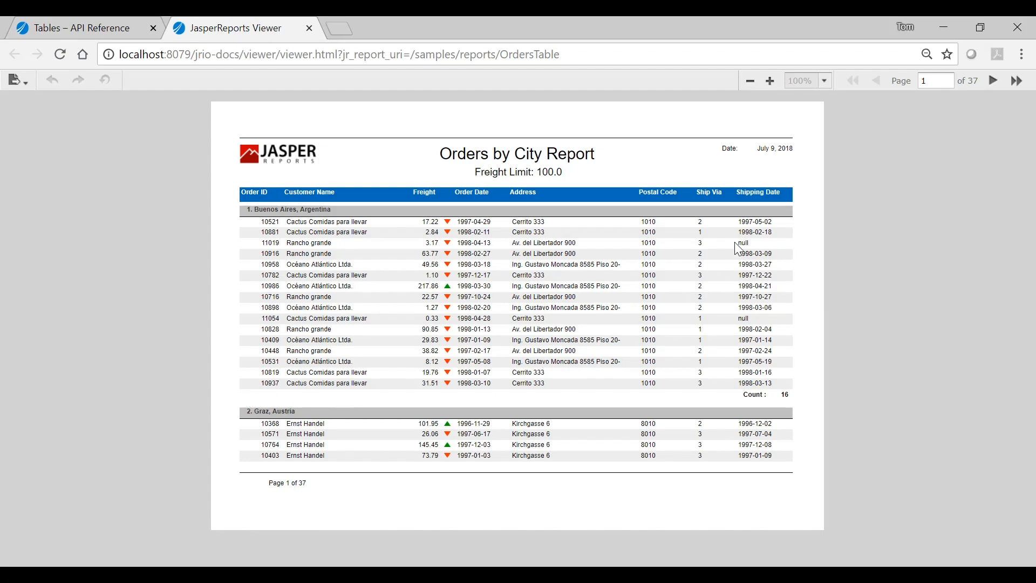
left_click(993, 80)
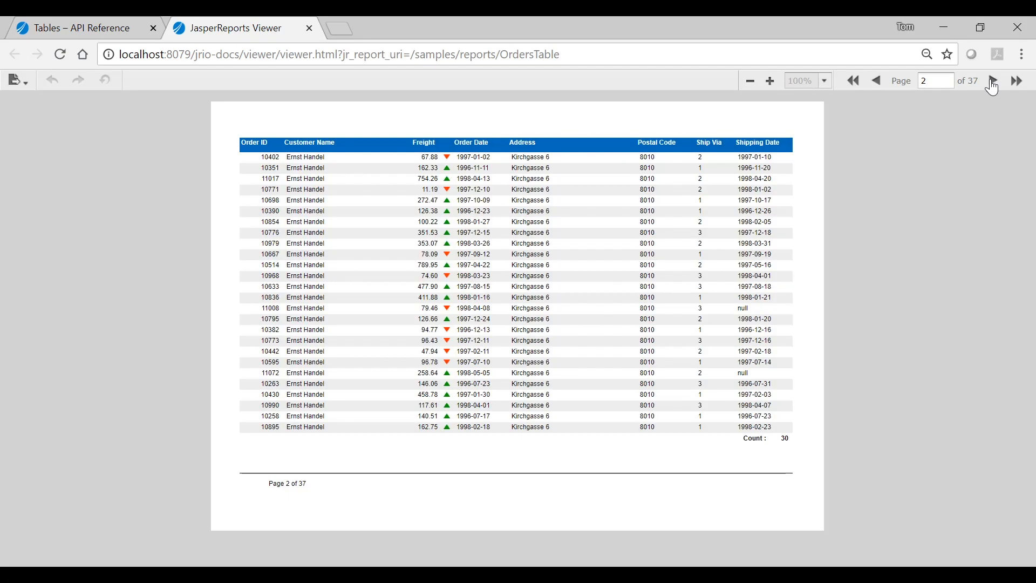
left_click(876, 80)
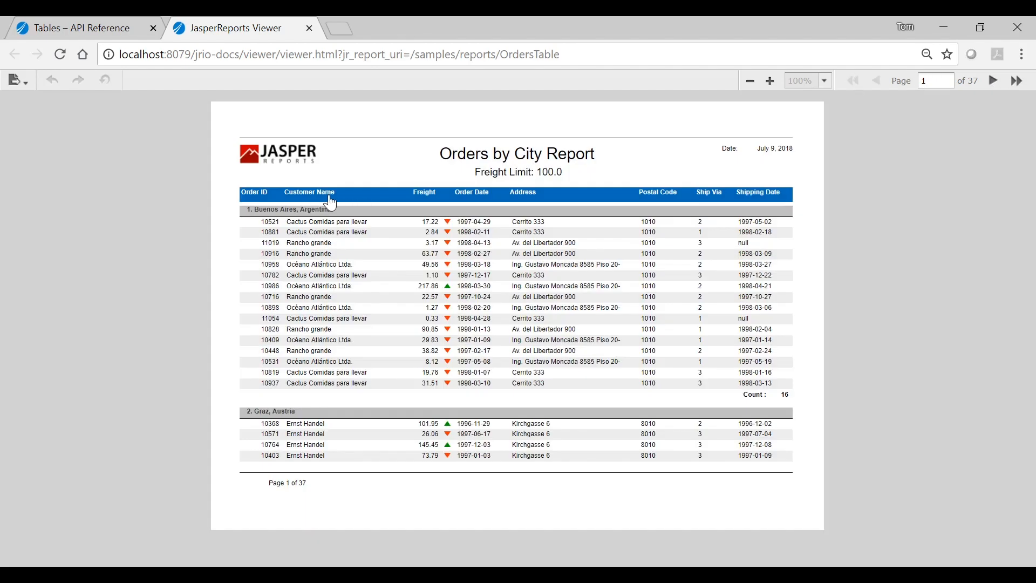
left_click(309, 192)
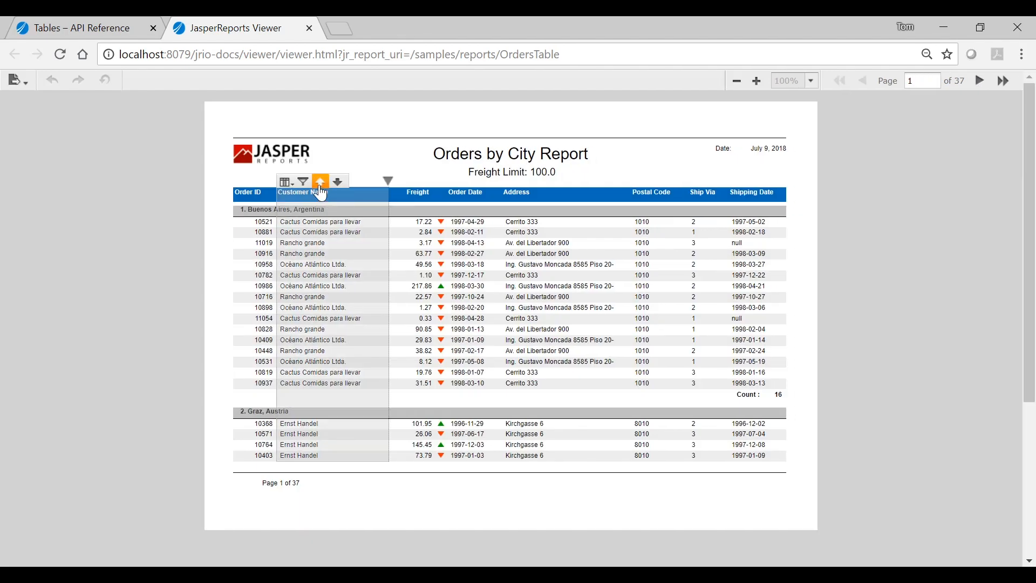
left_click(320, 181)
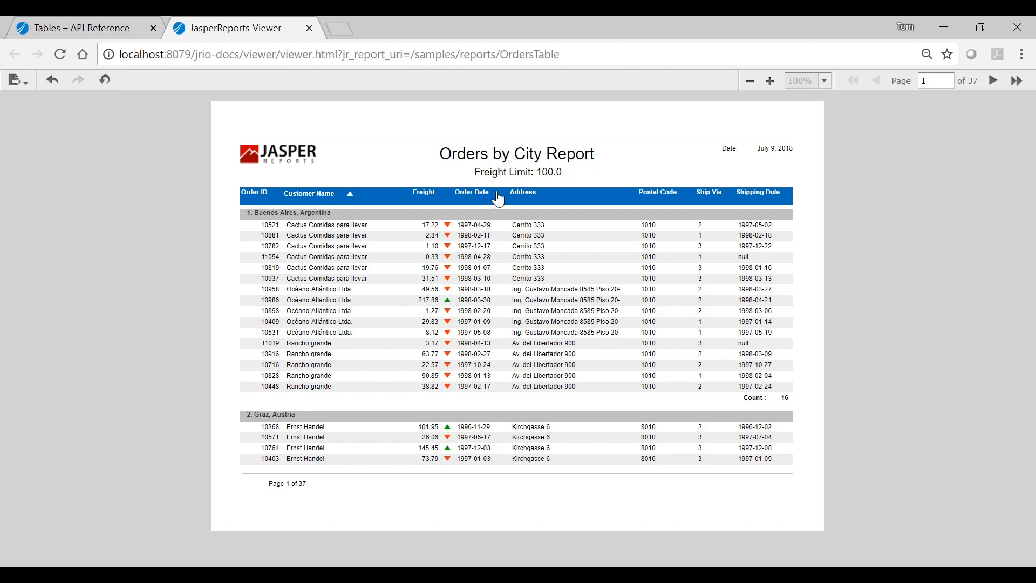
mouse_move(542, 185)
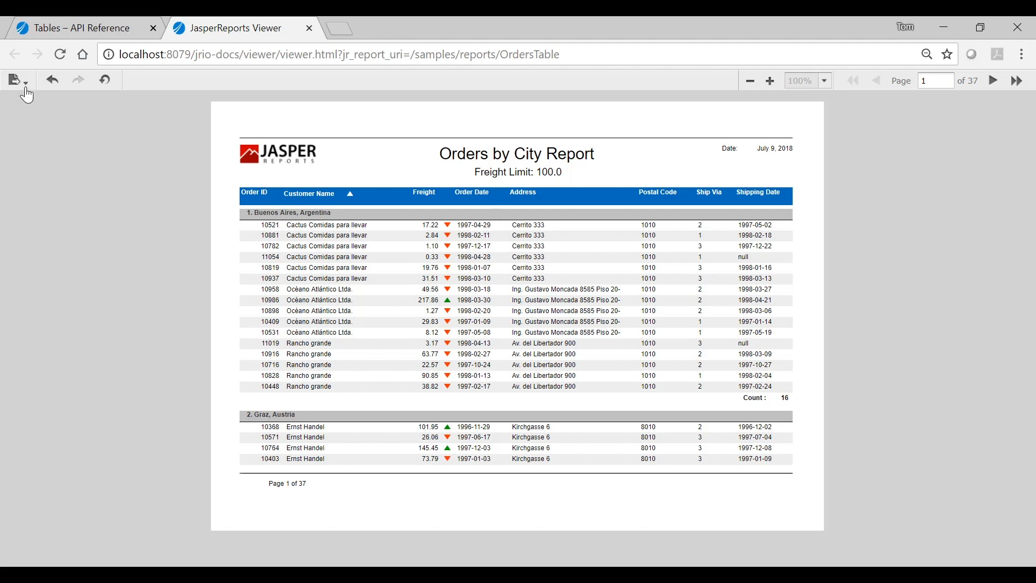
Step: Export the sorted Orders by City report to a downloadable file from the viewer
left_click(17, 80)
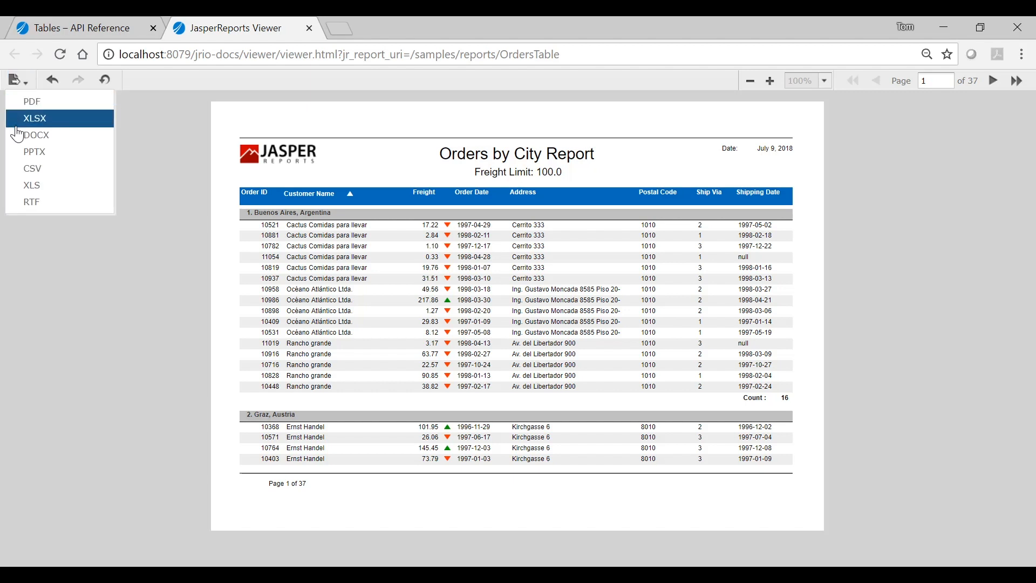
left_click(135, 129)
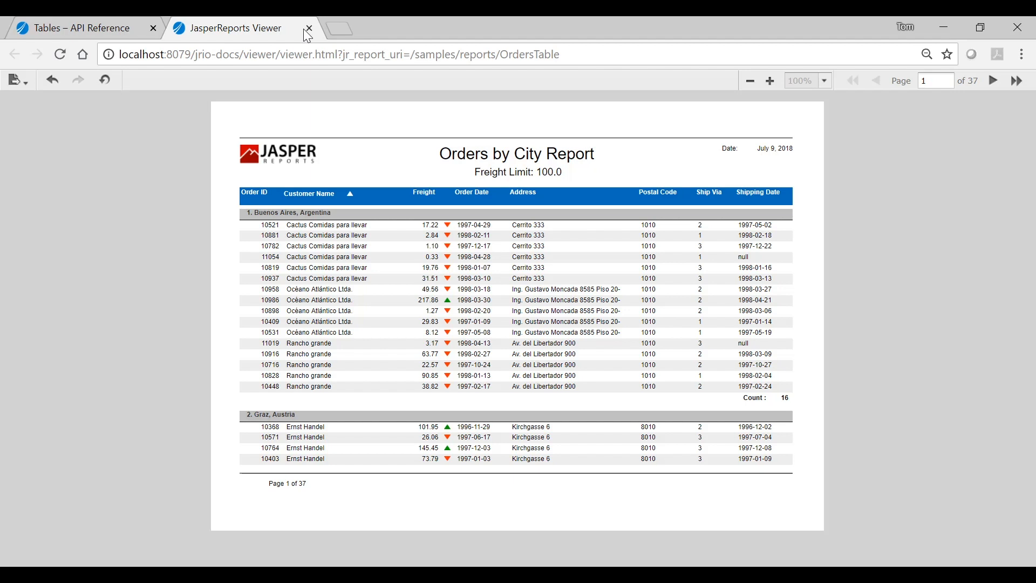
Step: Close the viewer, review the downloaded OrdersTable PDF, then close it
left_click(306, 28)
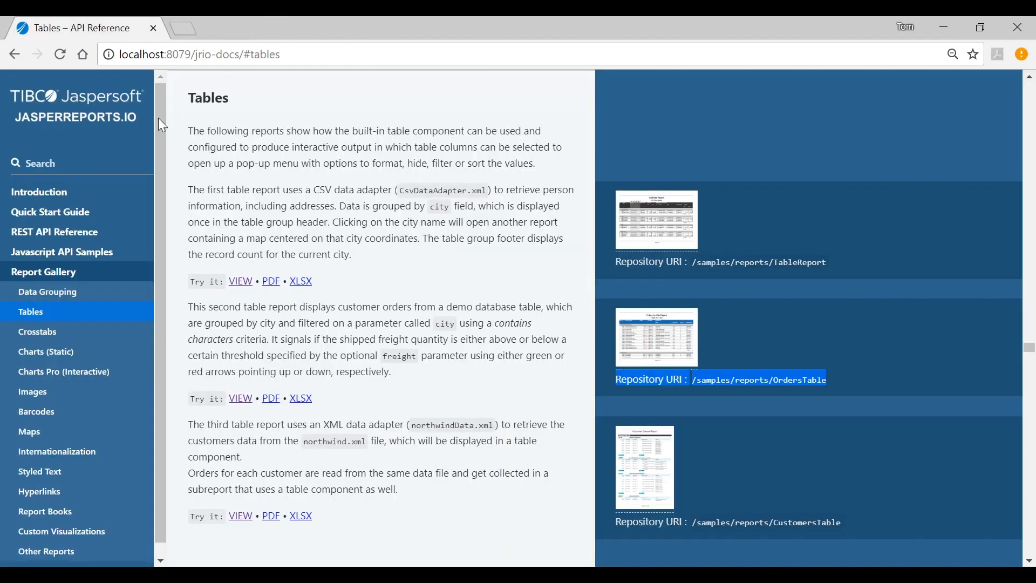
left_click(270, 397)
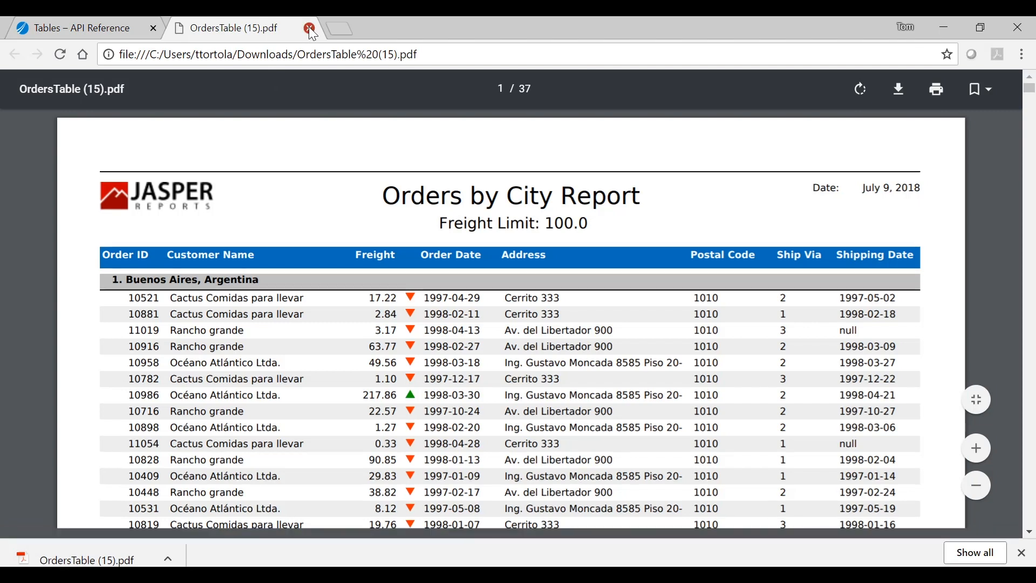
left_click(308, 28)
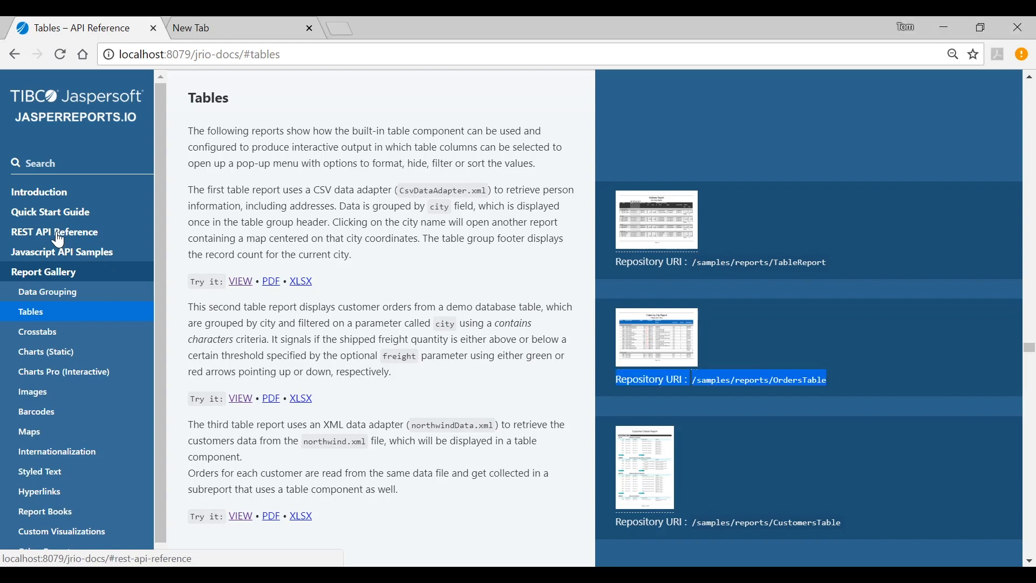
Step: Show the REST API Reference's reports service section with the GET report URL pattern
left_click(55, 232)
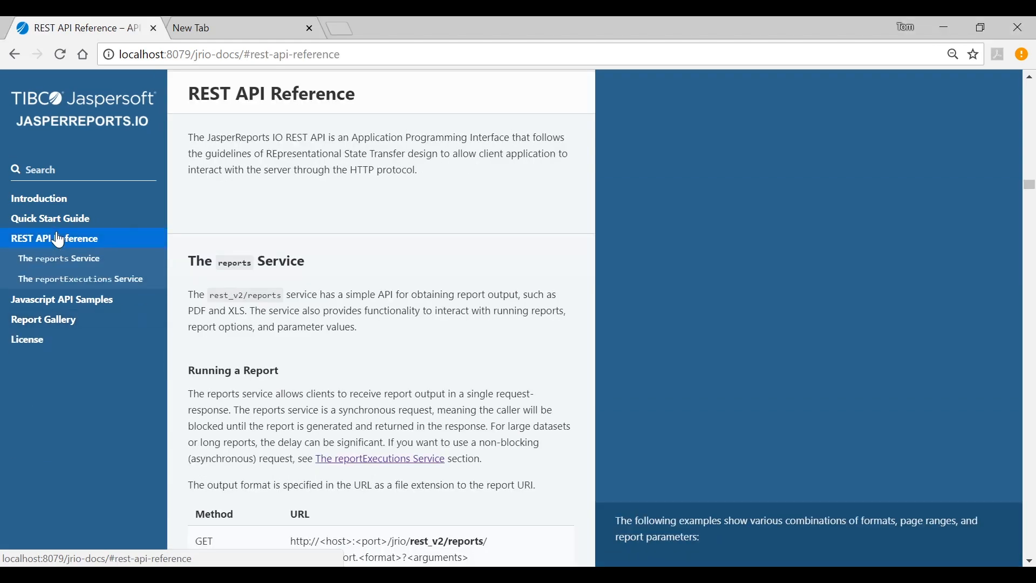
left_click(59, 258)
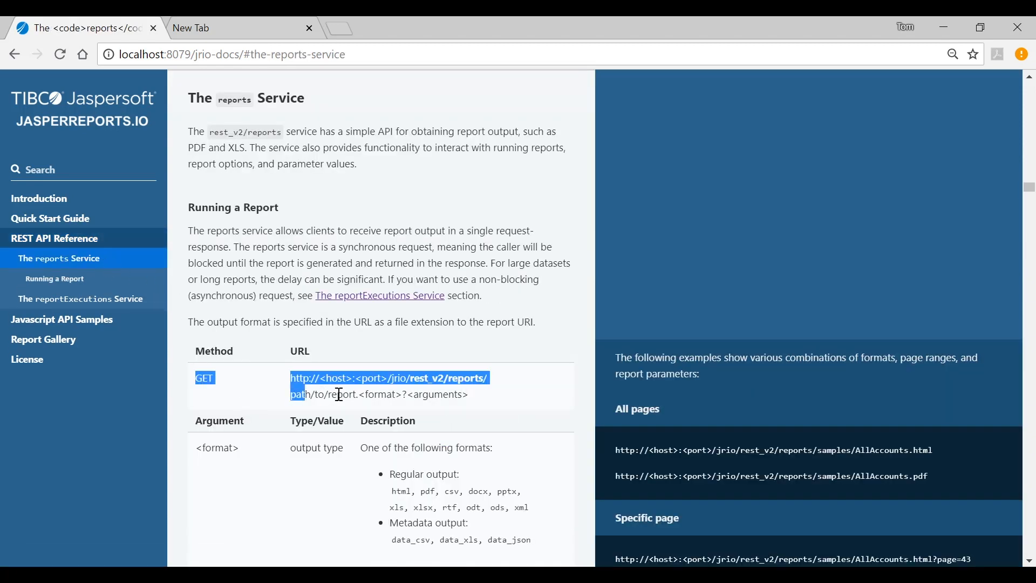
Step: Request the orderstable report via the rest_v2 URL as PDF and view the download
left_click(191, 28)
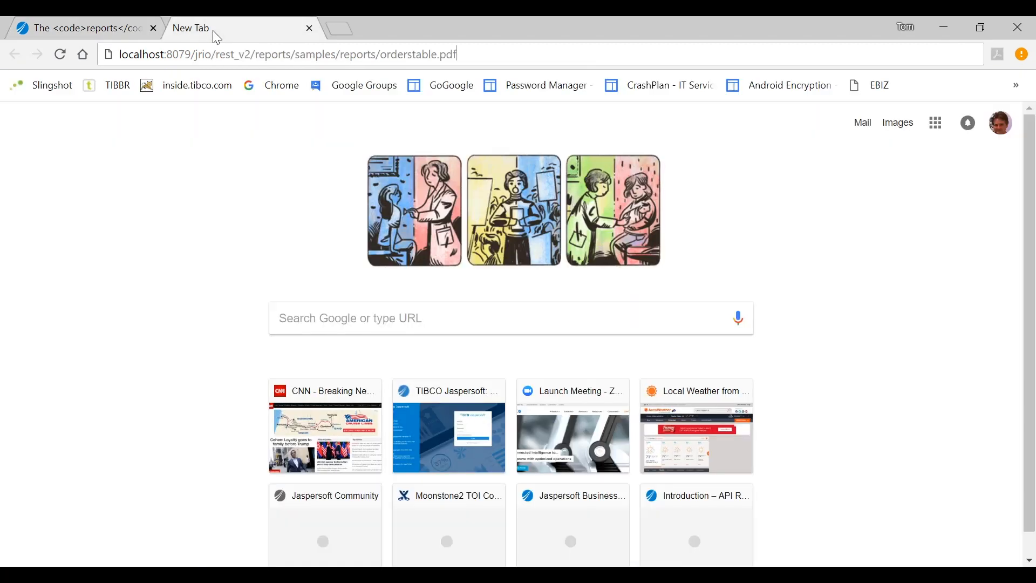
mouse_move(183, 59)
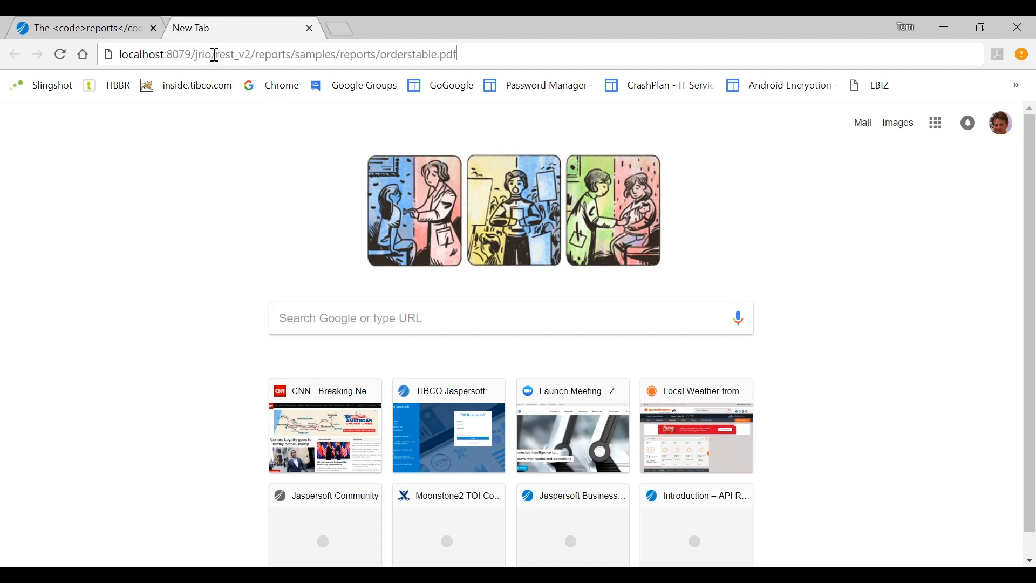
left_click_drag(216, 54, 403, 54)
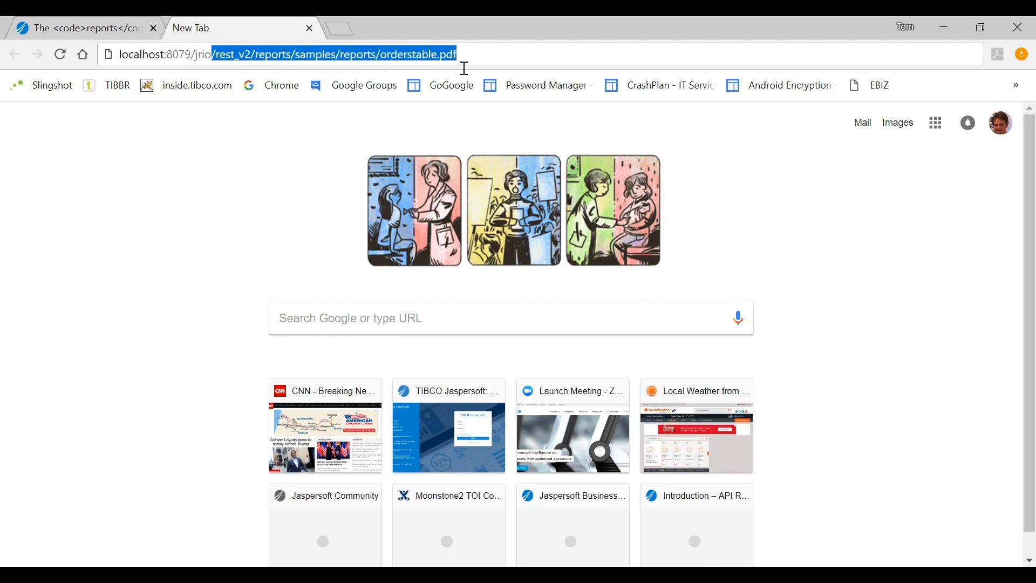
key("Return")
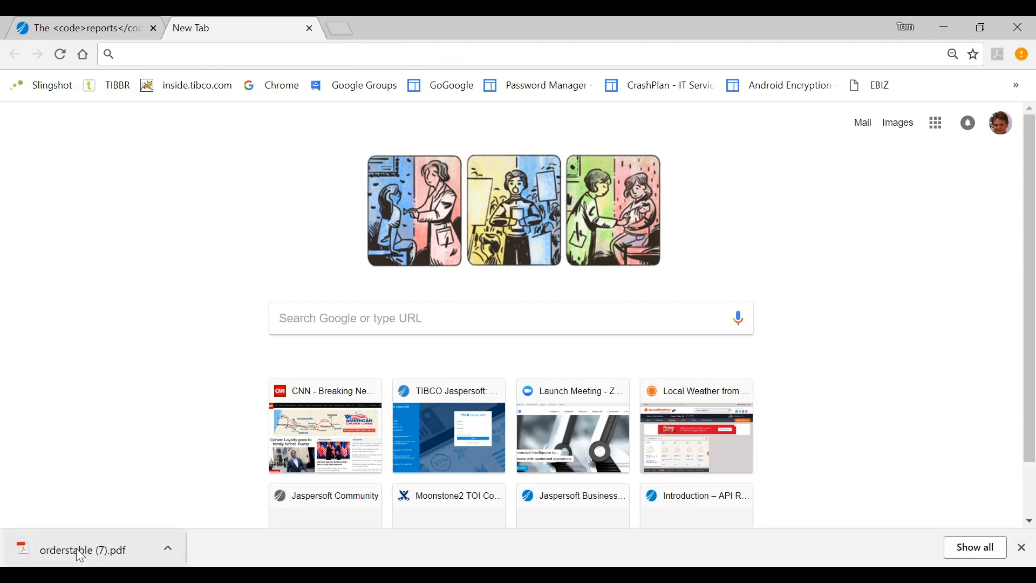
left_click(82, 549)
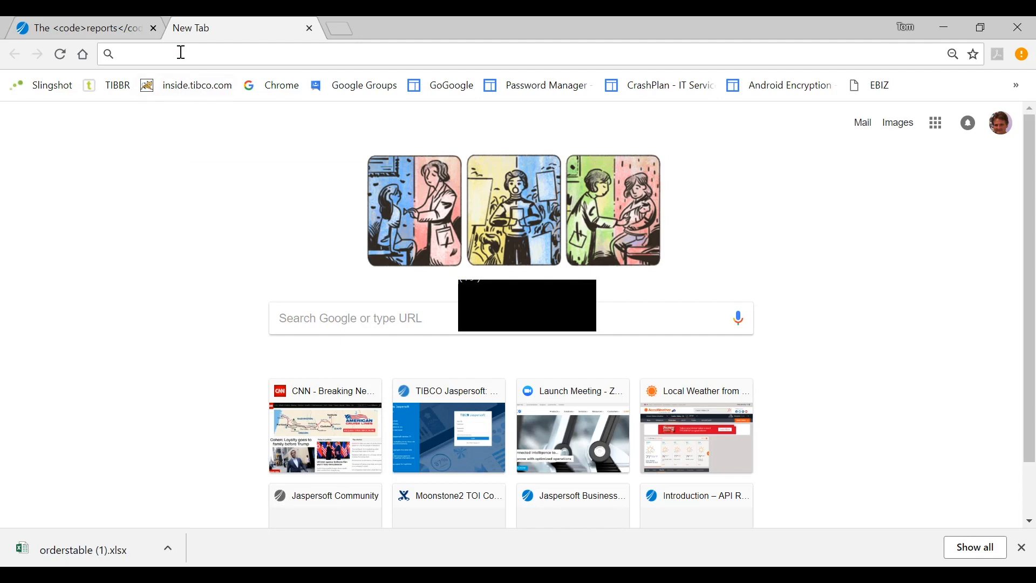
Step: Generate orderstable.pdf via REST URL with city=paris and freight=9, view the four Paris orders, then close it
type("http://localhost:8079/jrio/rest_v2/reports/samples/reports/orderstable.pdf?city=paris&freight=9")
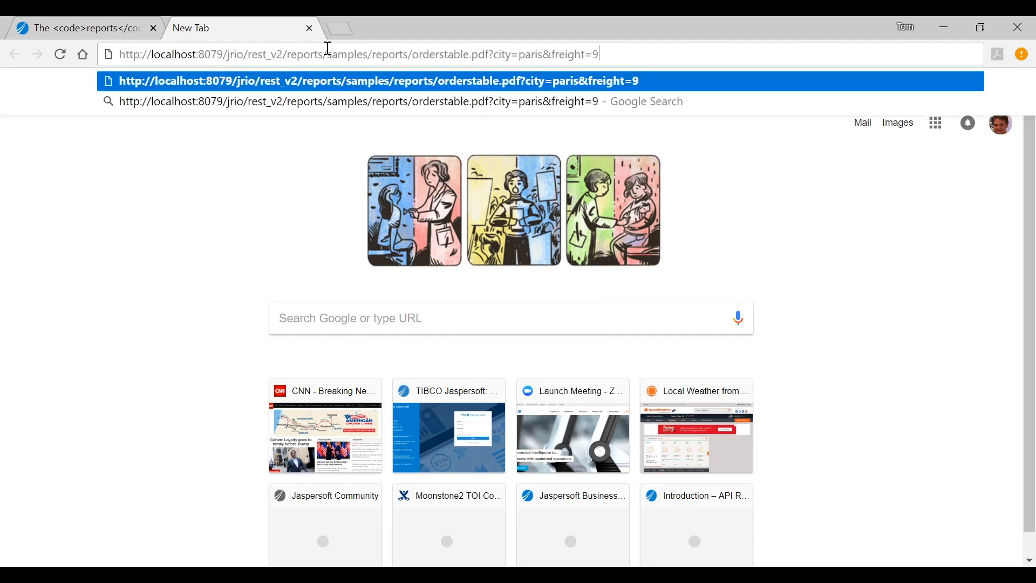
double_click(573, 54)
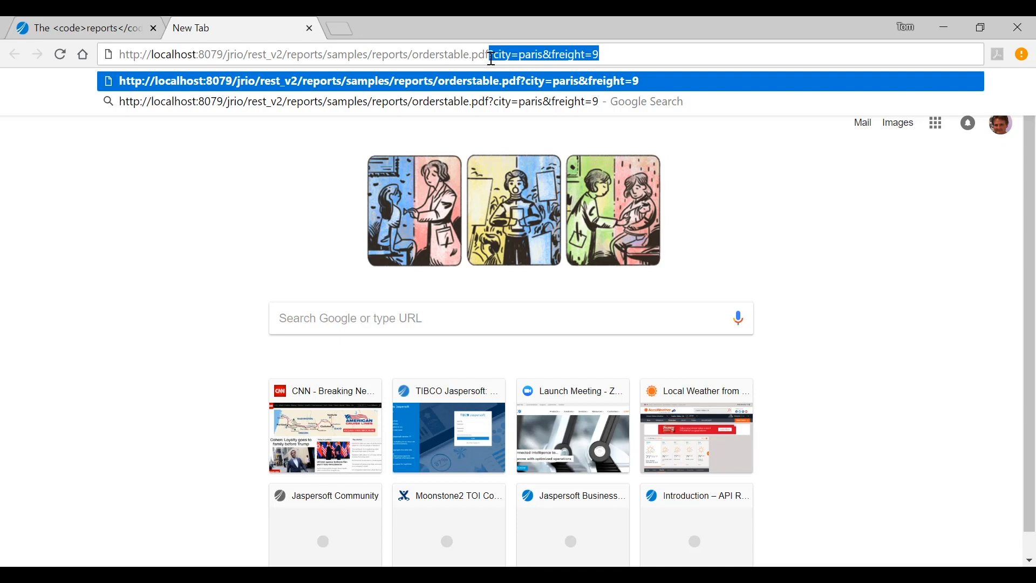
mouse_move(503, 68)
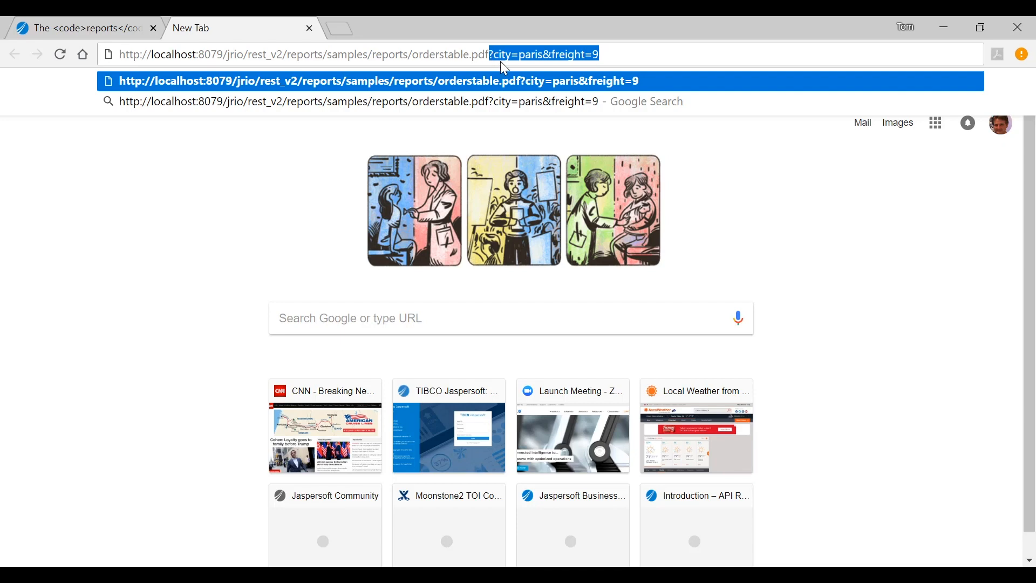
mouse_move(576, 66)
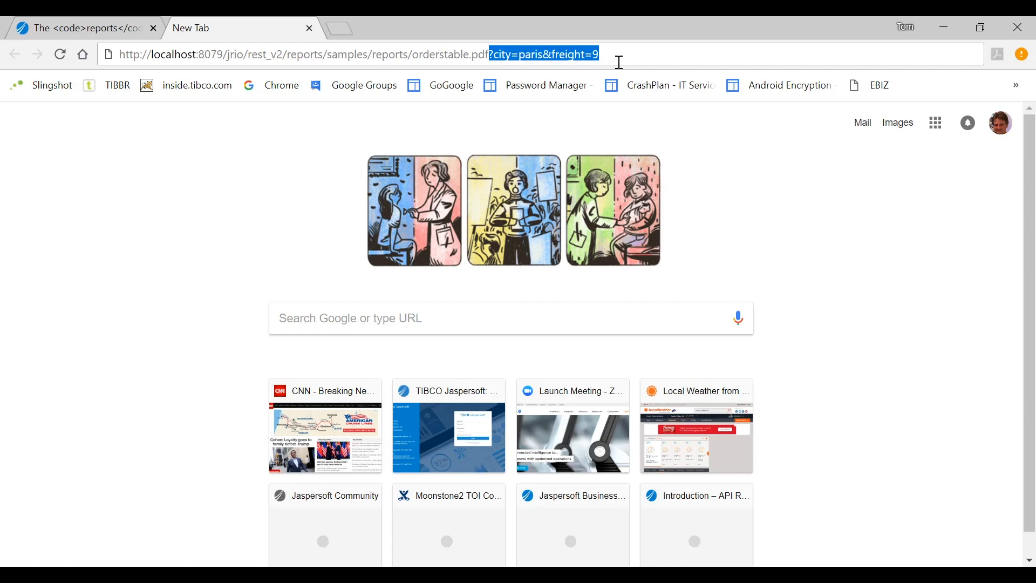
key("Return")
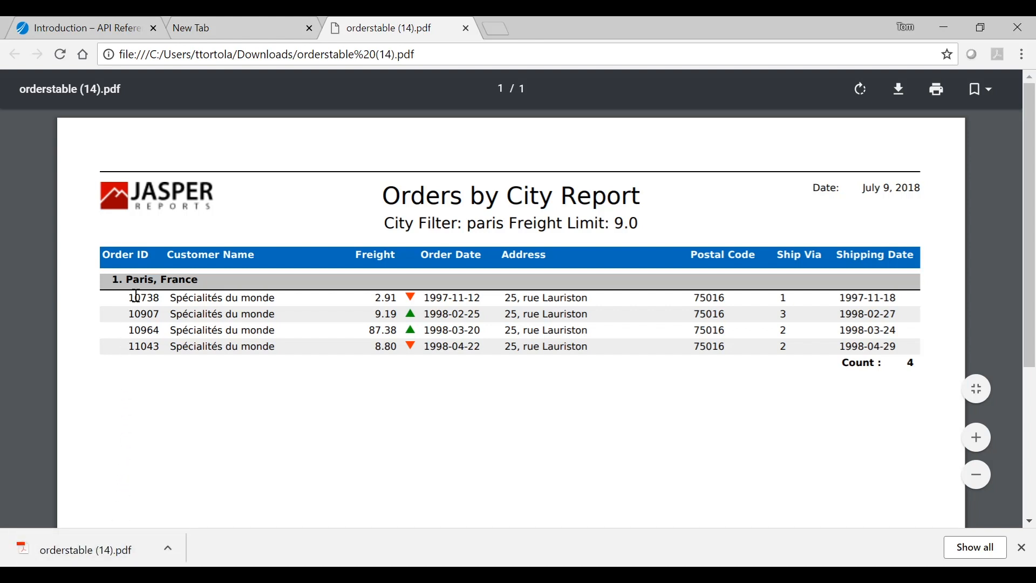
mouse_move(255, 297)
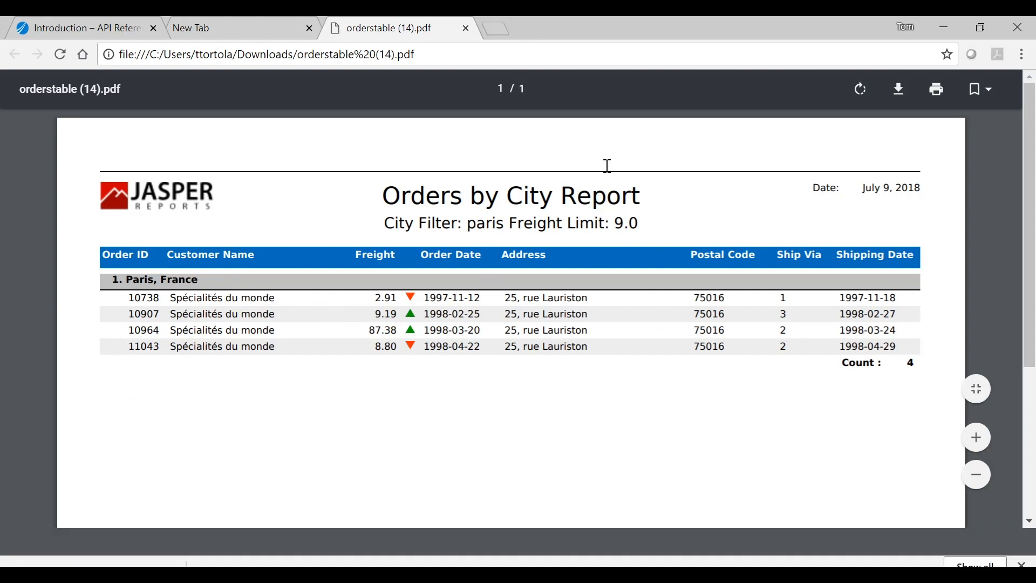
left_click(465, 28)
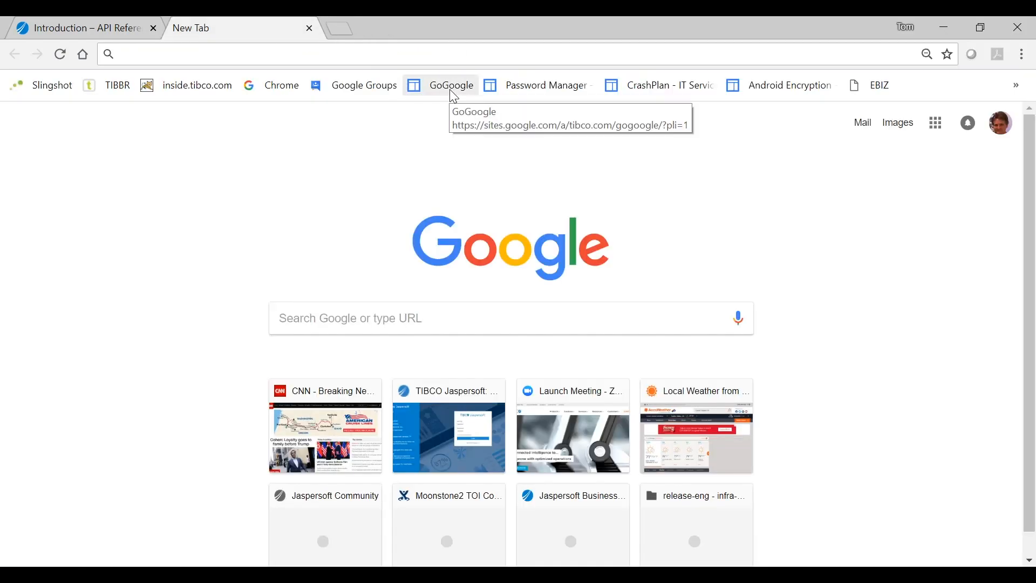
Step: Dismiss the blank New Tab and show the Javascript API Samples docs listing Basic Embed examples
left_click(80, 27)
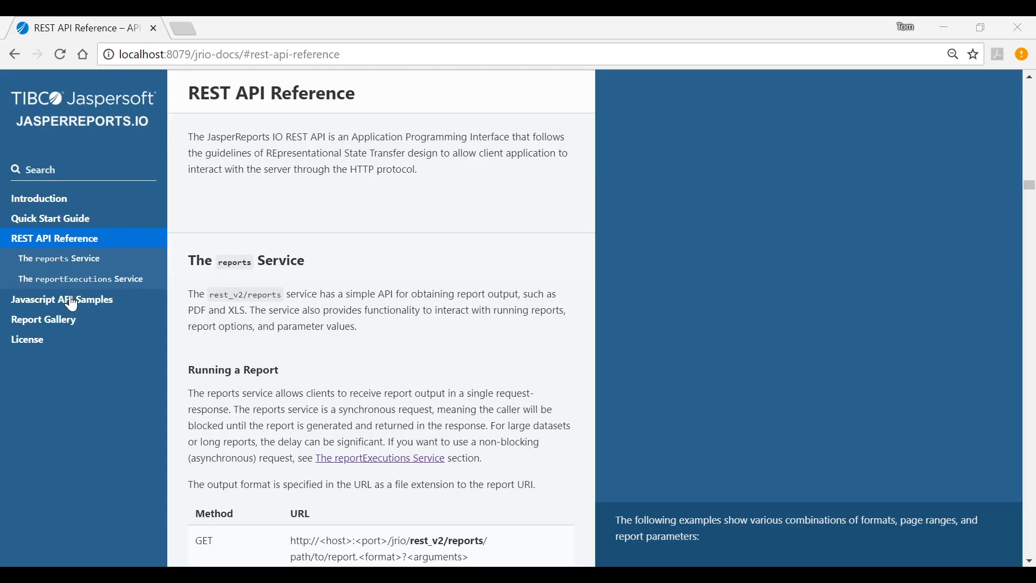
left_click(62, 299)
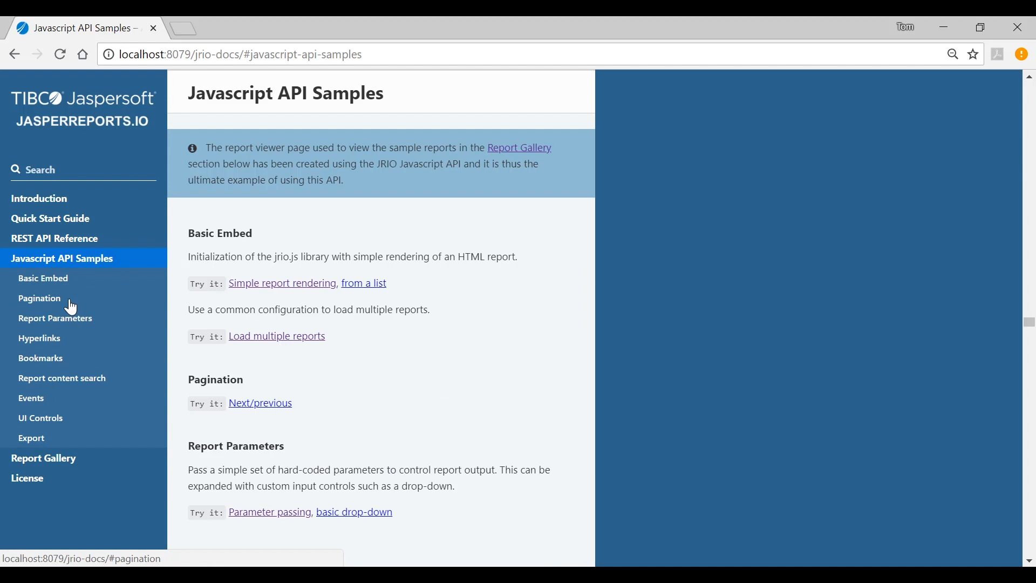
mouse_move(60, 291)
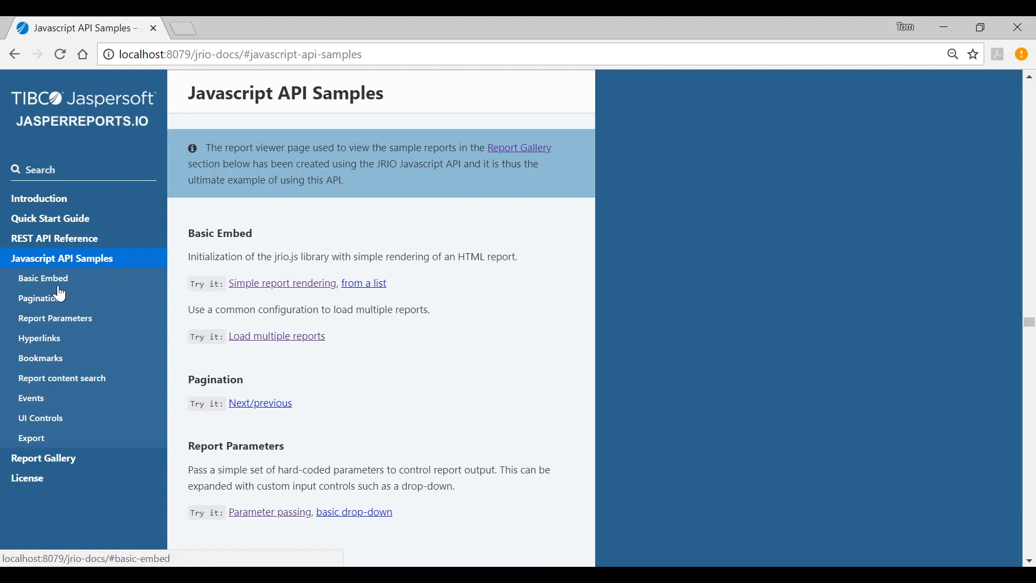
mouse_move(283, 283)
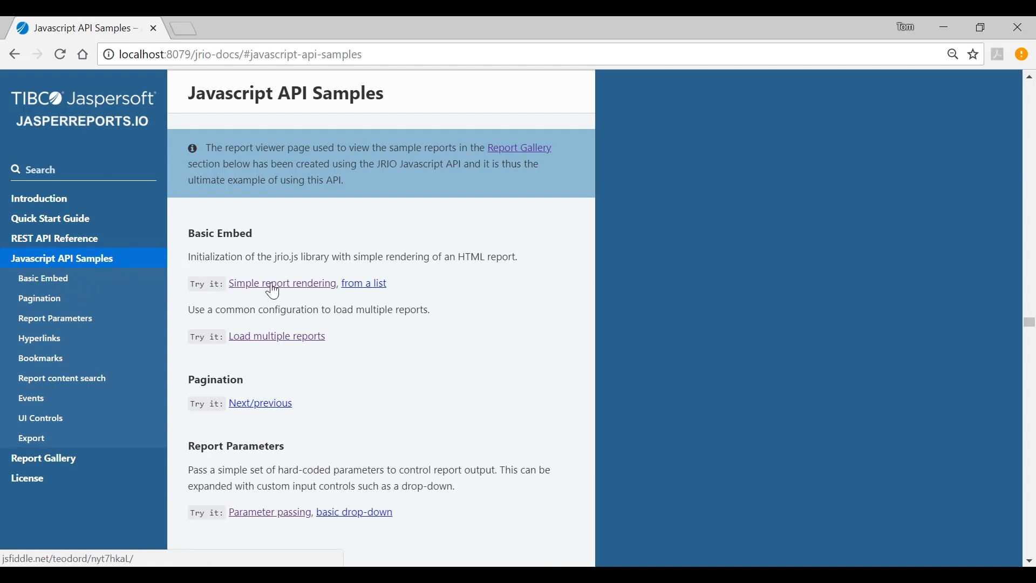
Step: Run the Simple report rendering fiddle against localhost:8079, rendering the Highcharts pie and bar charts
left_click(283, 283)
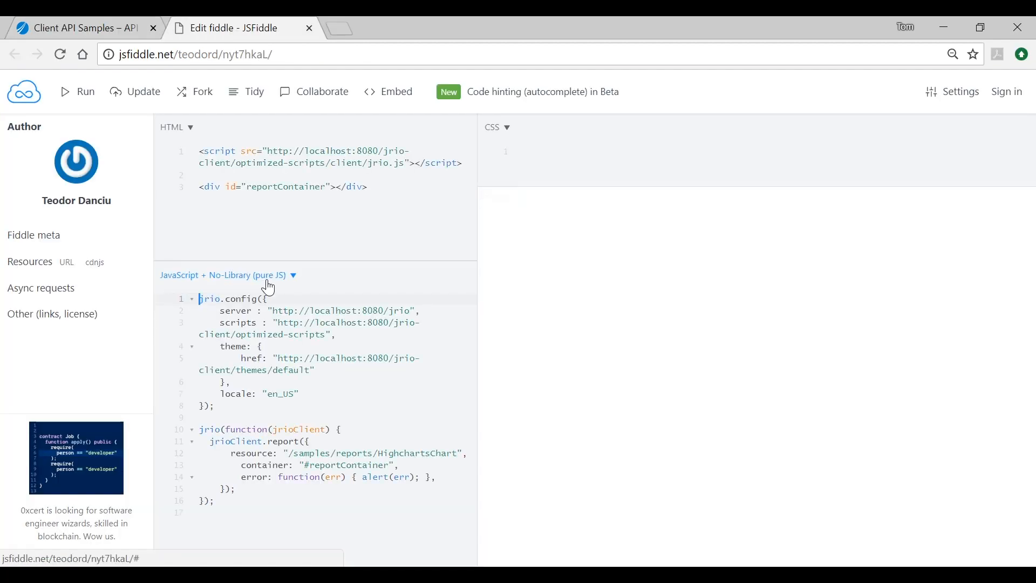
mouse_move(260, 295)
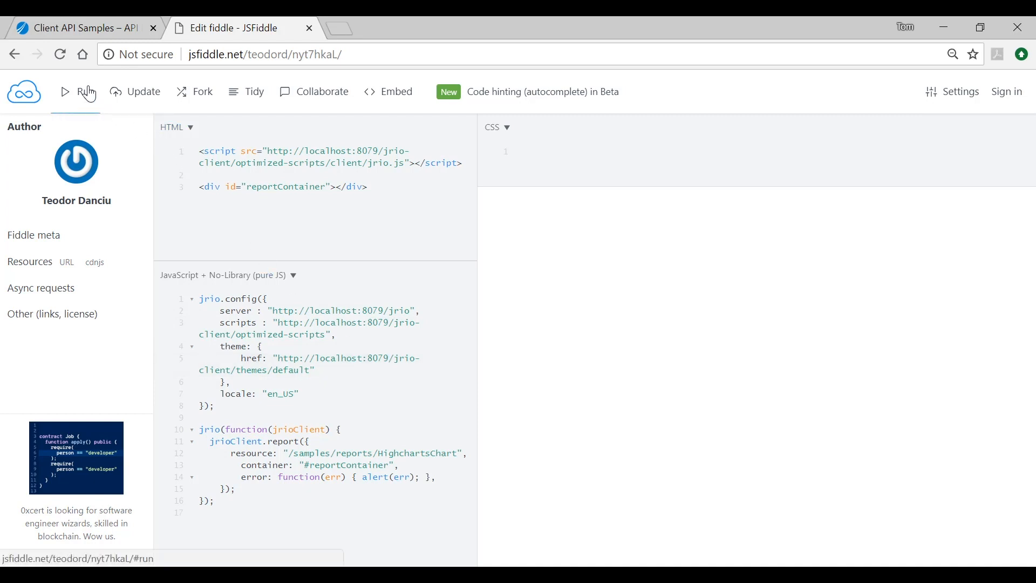
left_click(76, 91)
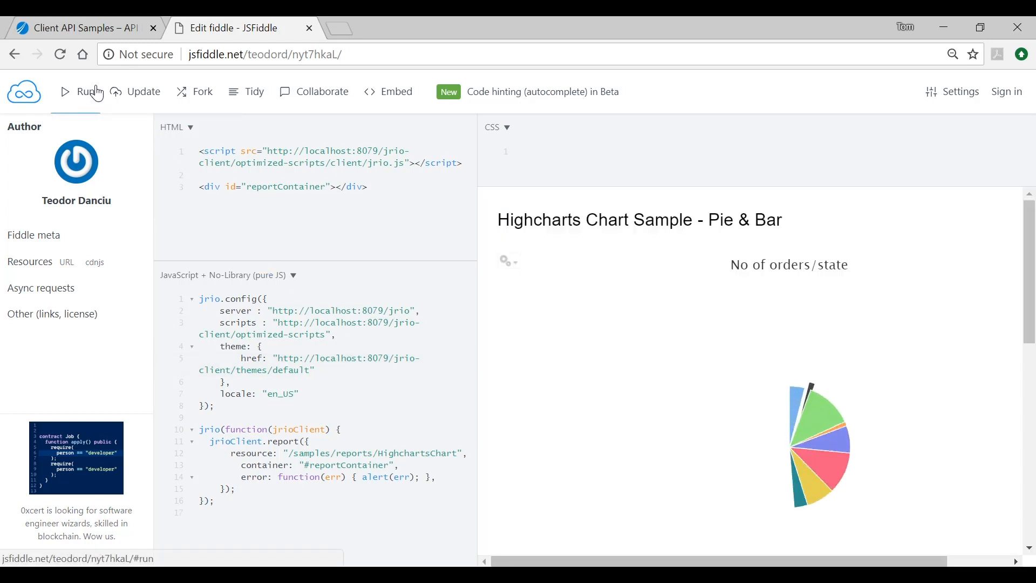
left_click(77, 91)
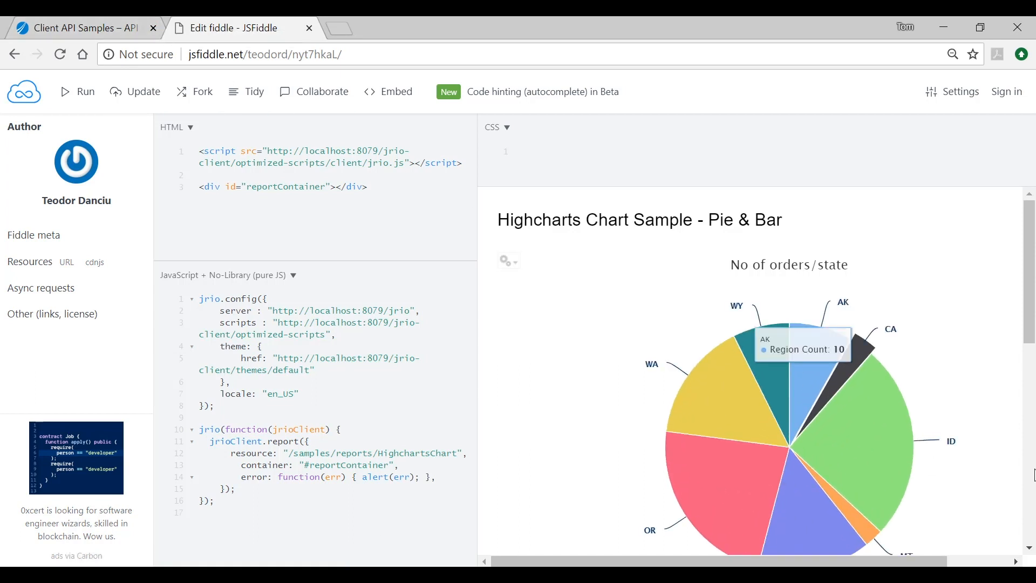
scroll("down", 3)
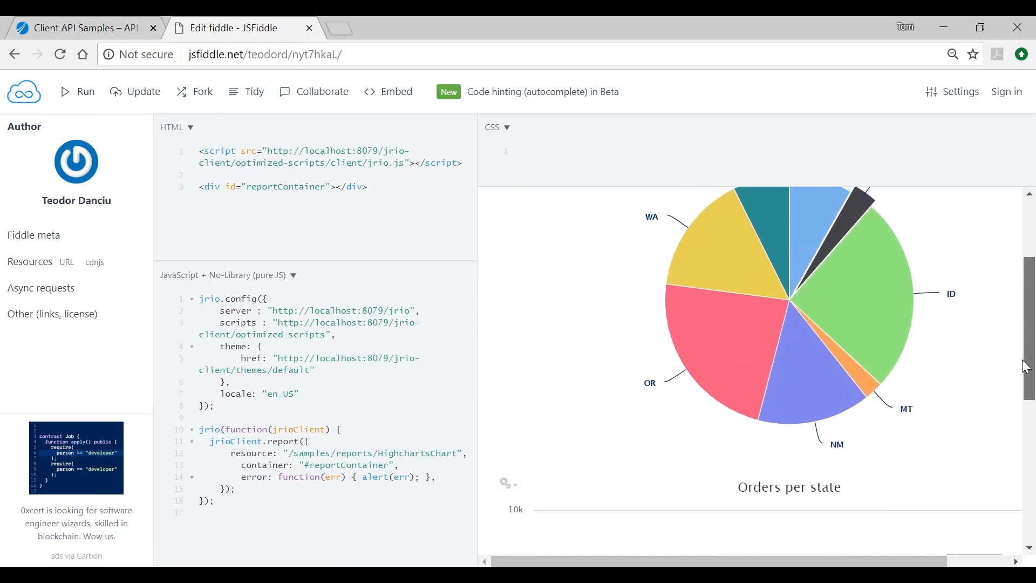
scroll("down", 3)
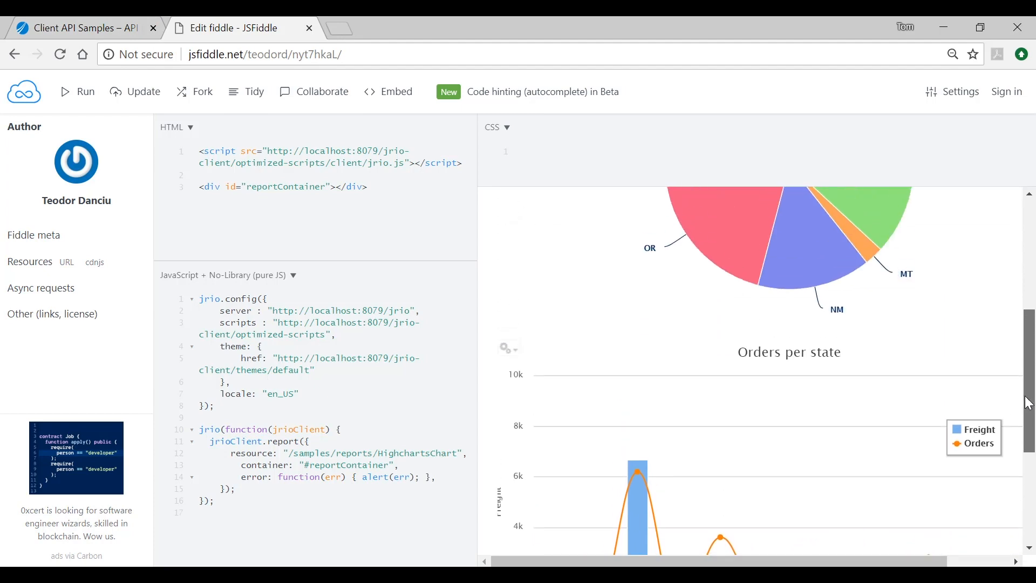